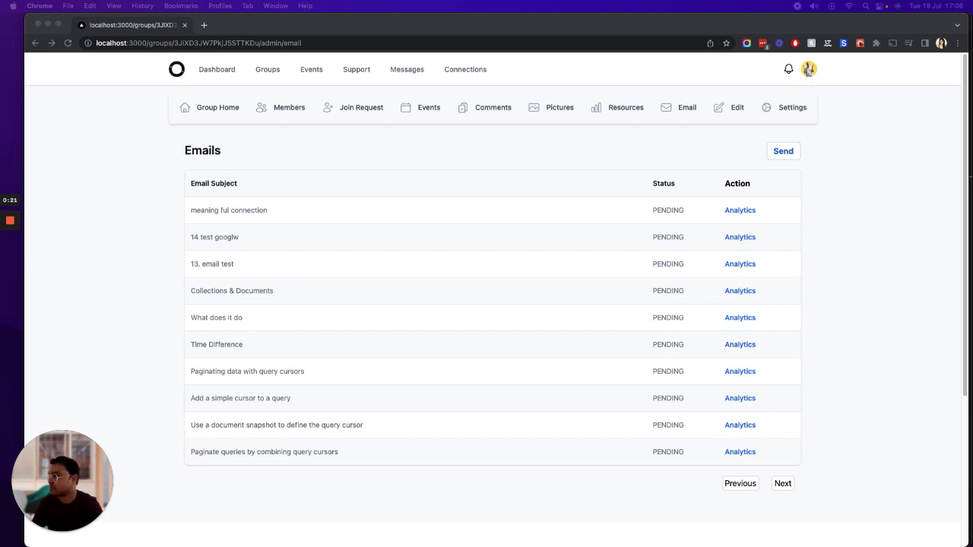
# Browse the Firestore docs and highlight the introduction about query cursors.
pyautogui.click(545, 25)
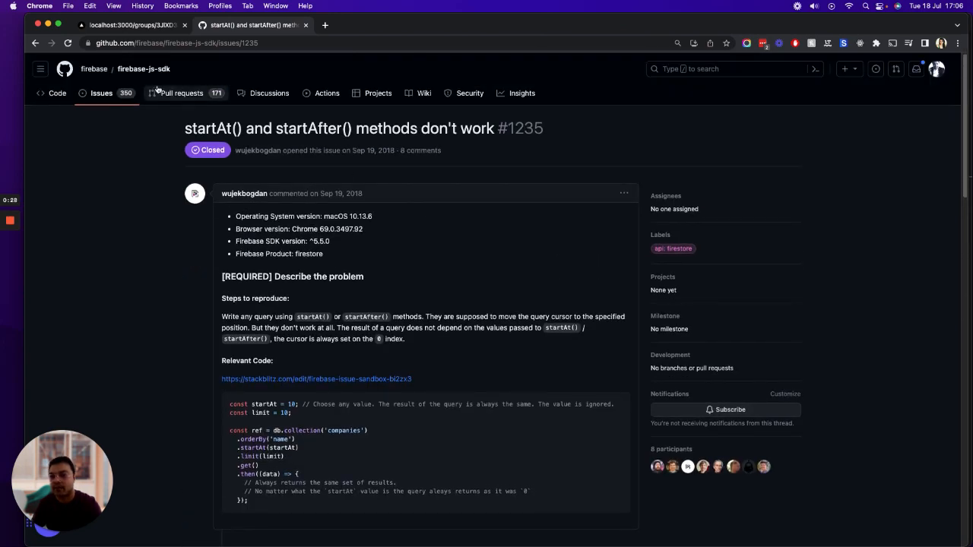
pyautogui.scroll(-3)
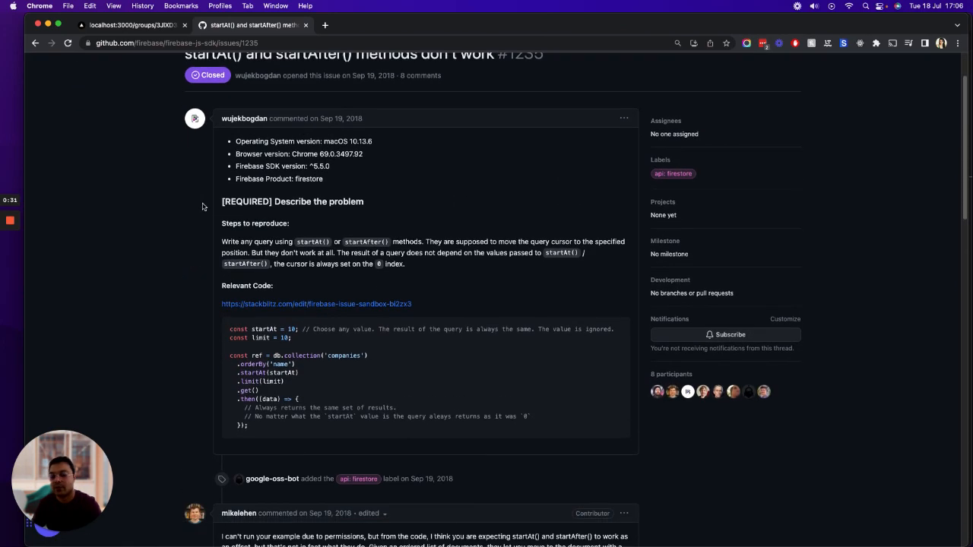
pyautogui.scroll(-3)
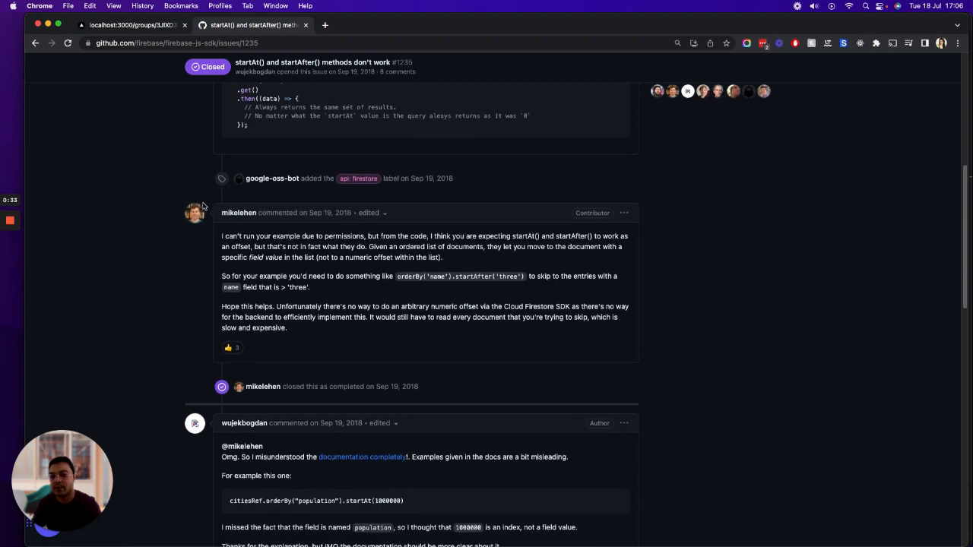
pyautogui.scroll(-3)
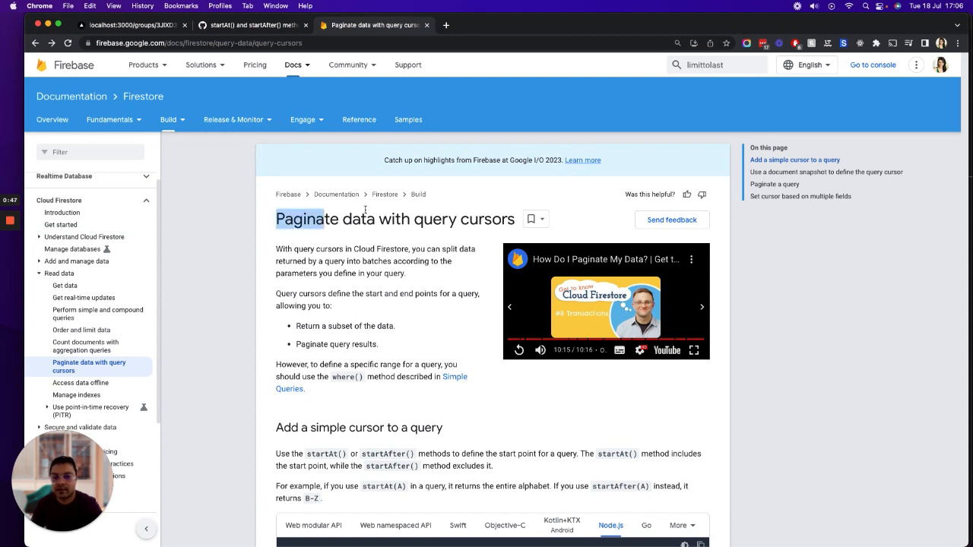
pyautogui.moveTo(276, 219); pyautogui.dragTo(444, 295)
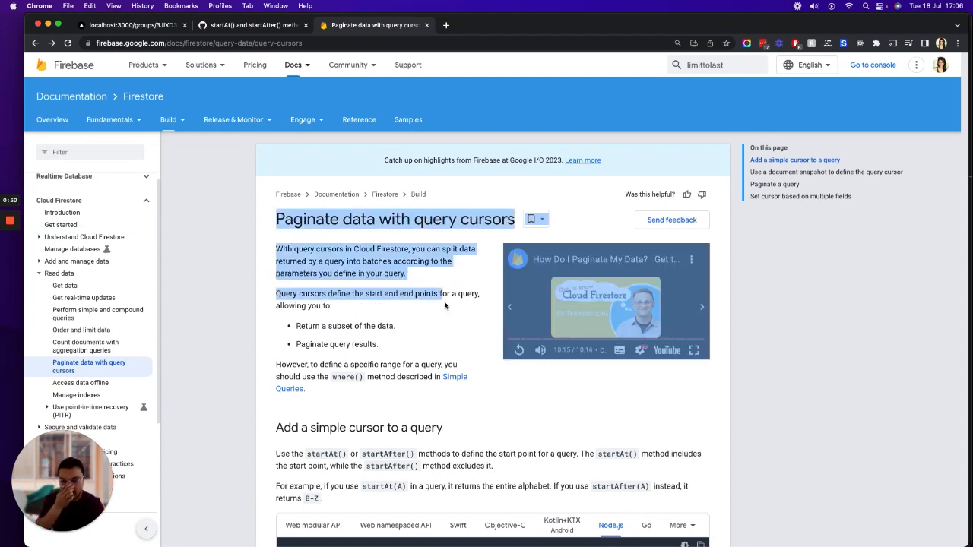
# Scroll through the docs sample and emphasise its startAfter call.
pyautogui.scroll(-3)
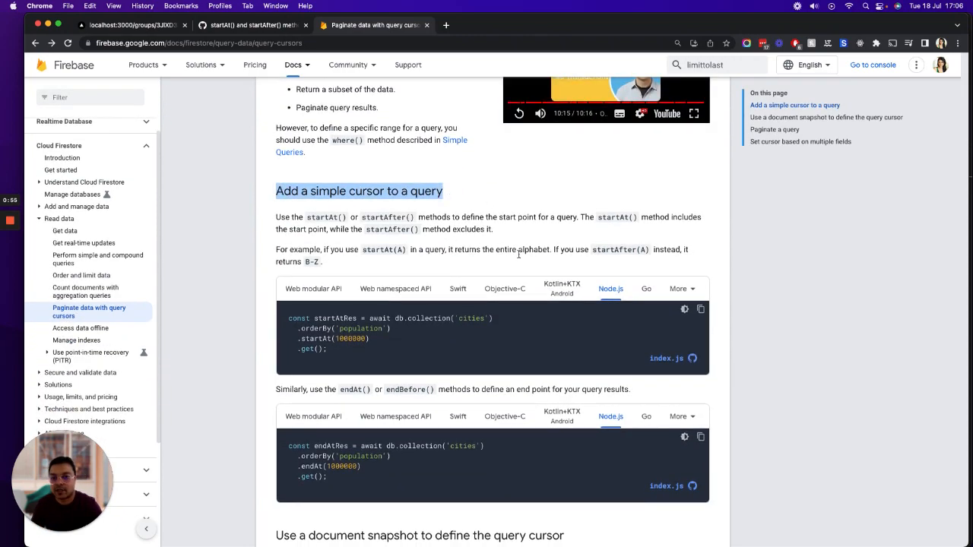
pyautogui.scroll(-3)
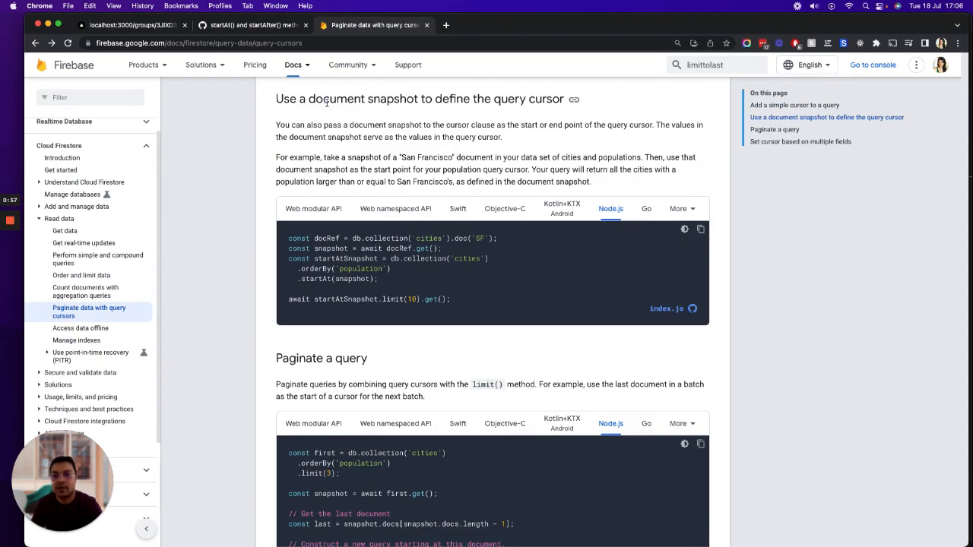
pyautogui.scroll(-3)
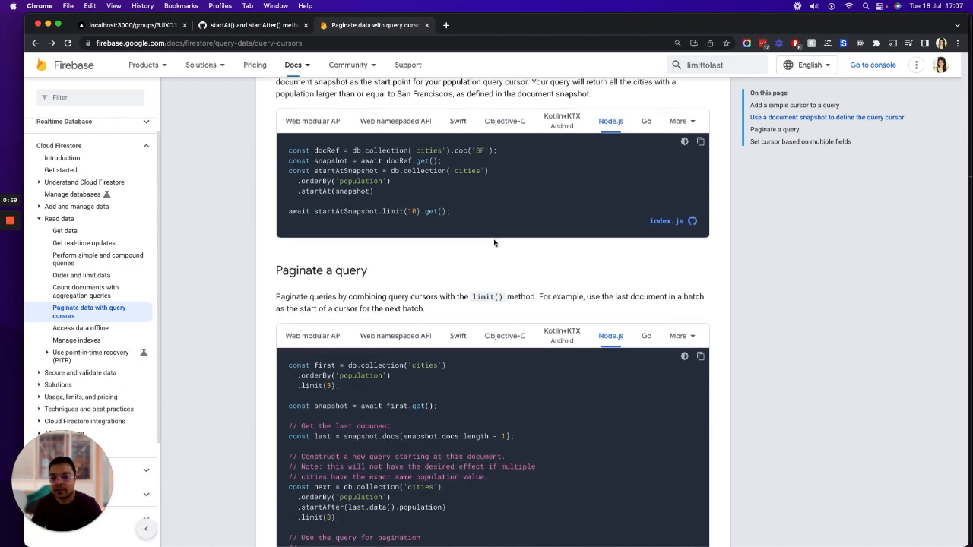
pyautogui.scroll(-3)
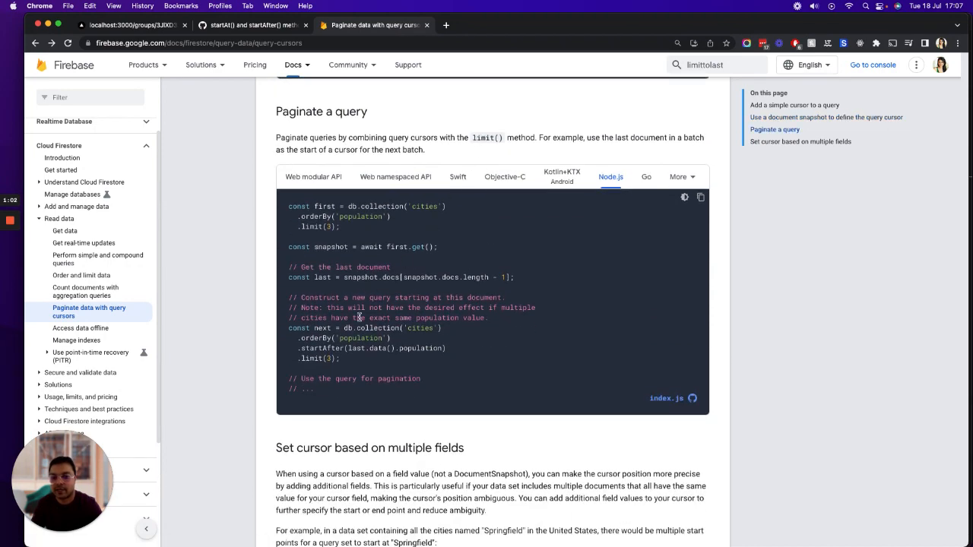
pyautogui.doubleClick(321, 349)
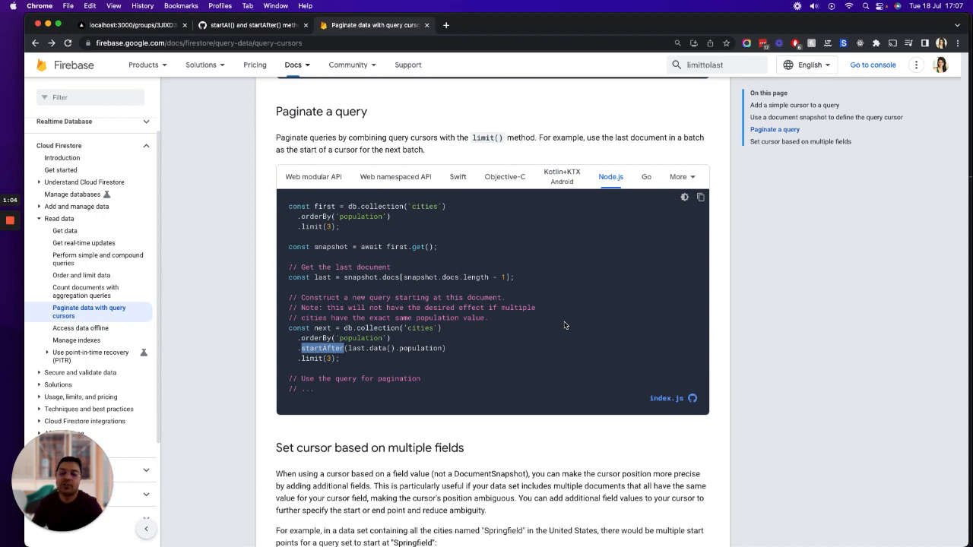
pyautogui.scroll(-3)
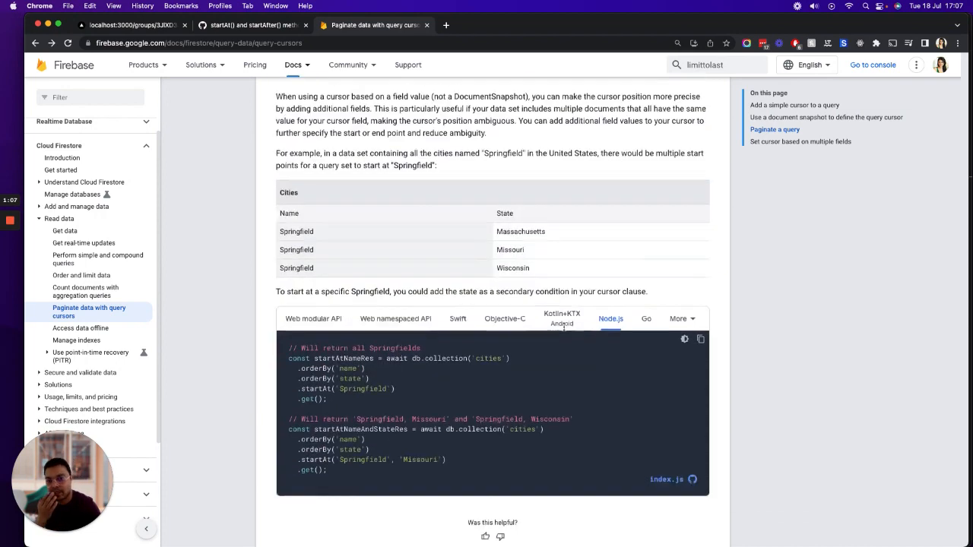
pyautogui.scroll(-3)
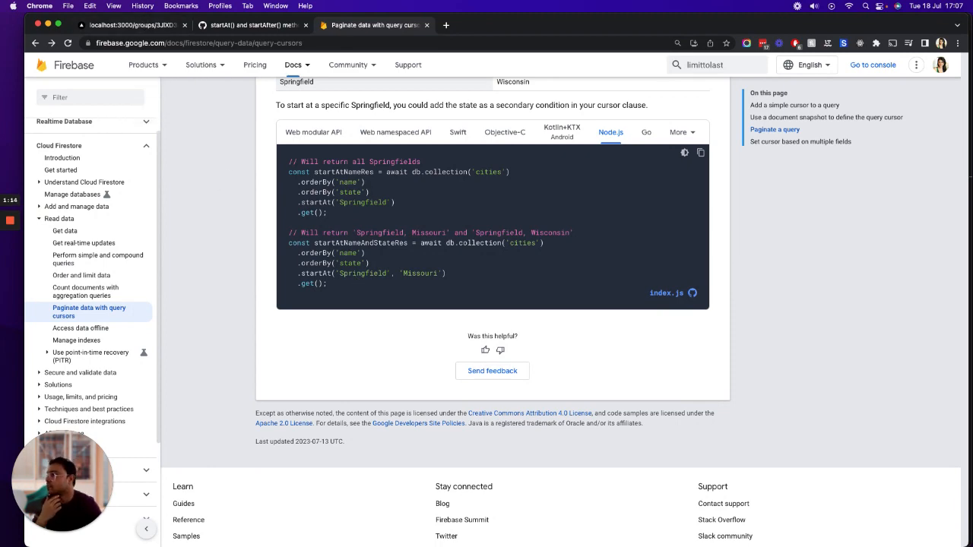
# Glance at the HackerNoon article draft, then return to the localhost Emails page.
pyautogui.click(455, 25)
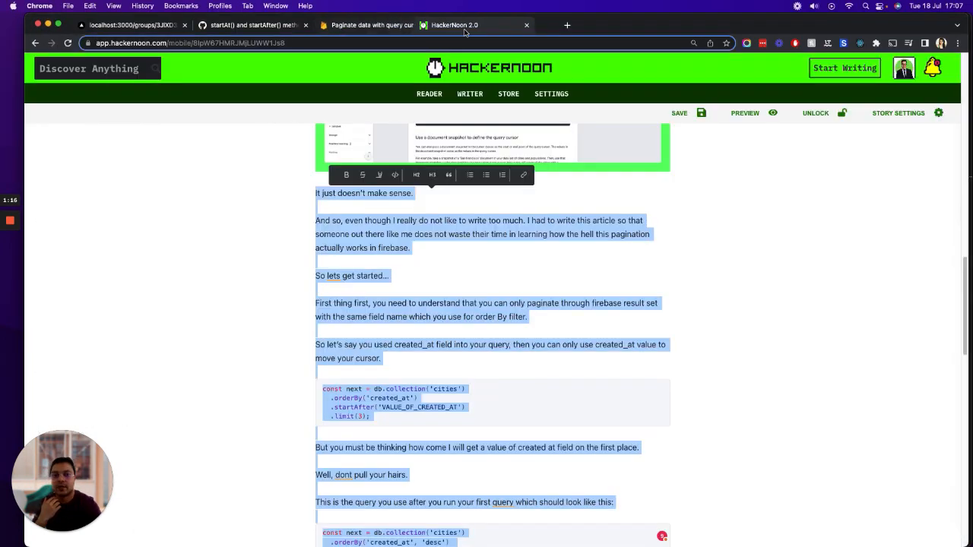
pyautogui.scroll(3)
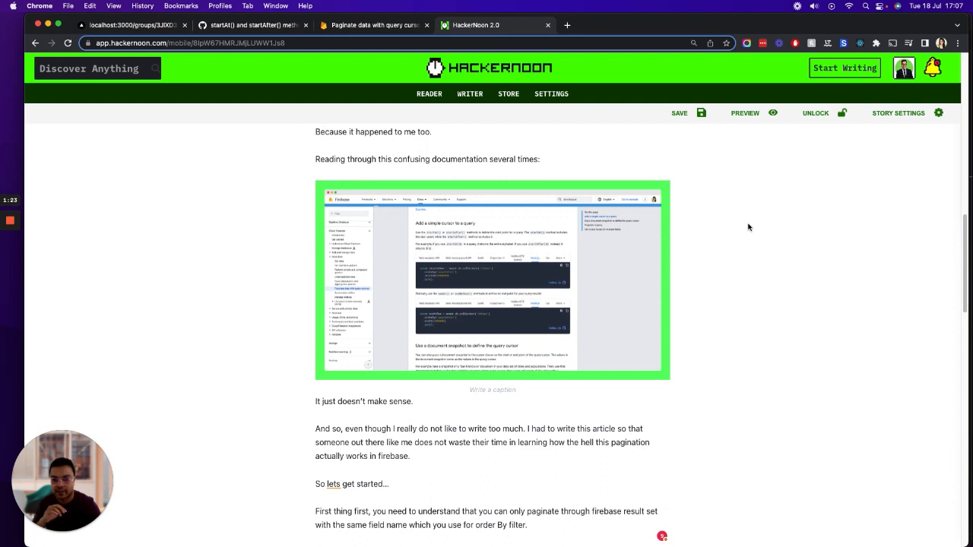
pyautogui.moveTo(201, 251)
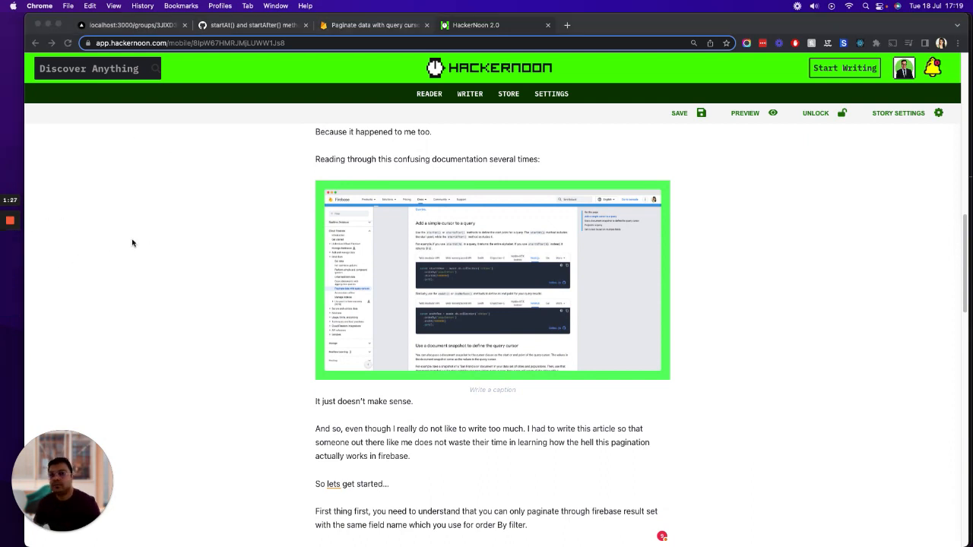
pyautogui.moveTo(175, 227)
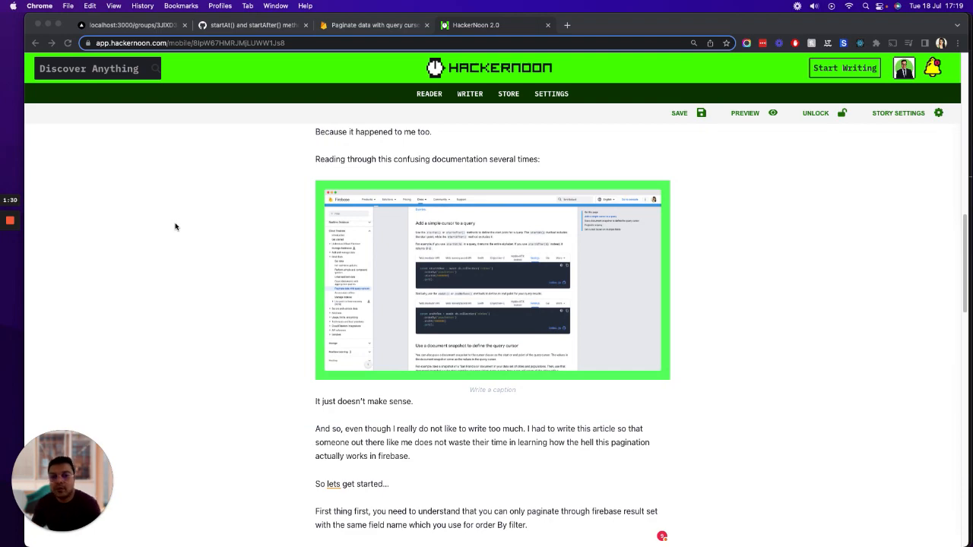
pyautogui.moveTo(286, 222)
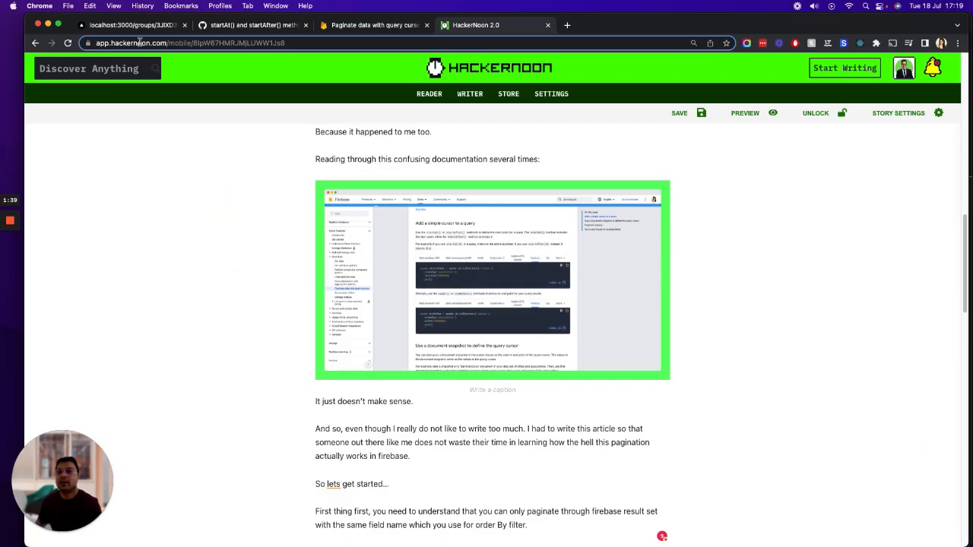
pyautogui.click(130, 24)
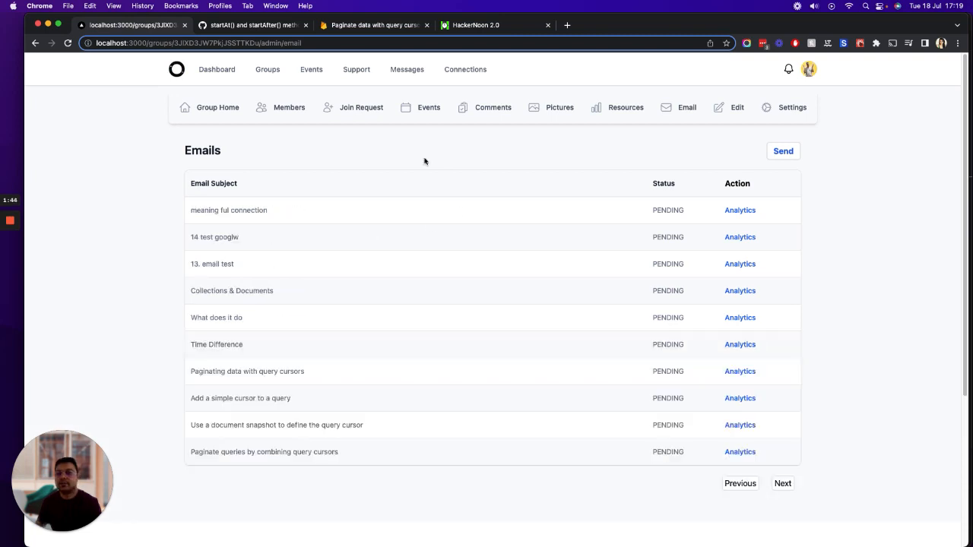
pyautogui.moveTo(423, 405)
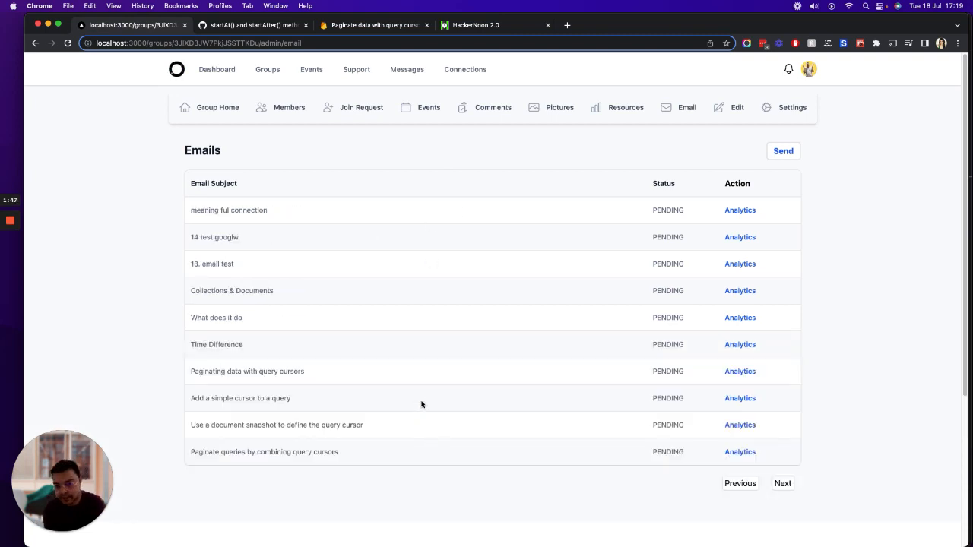
pyautogui.moveTo(788, 462)
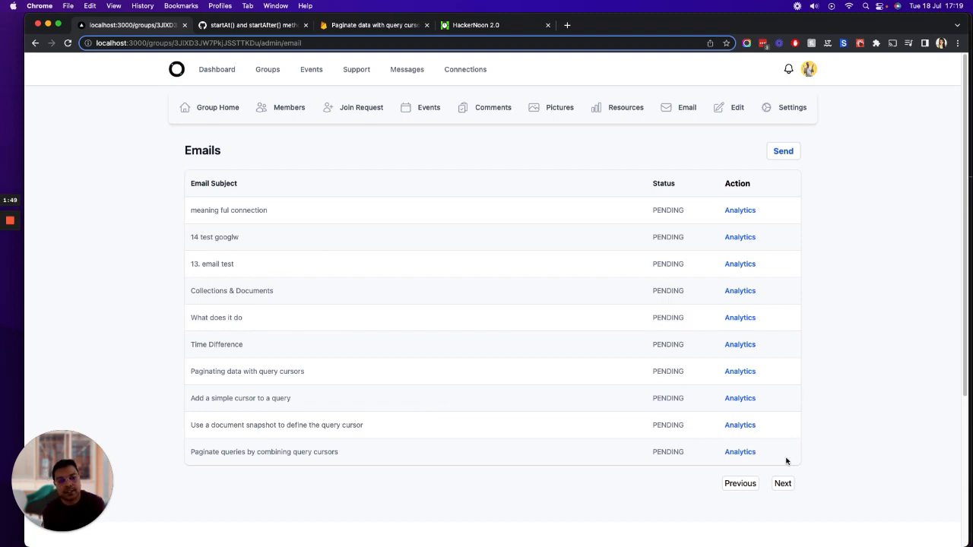
# In VS Code, scroll page.js to fetchData and highlight the PAGE_SIZE constant of 10.
pyautogui.click(782, 483)
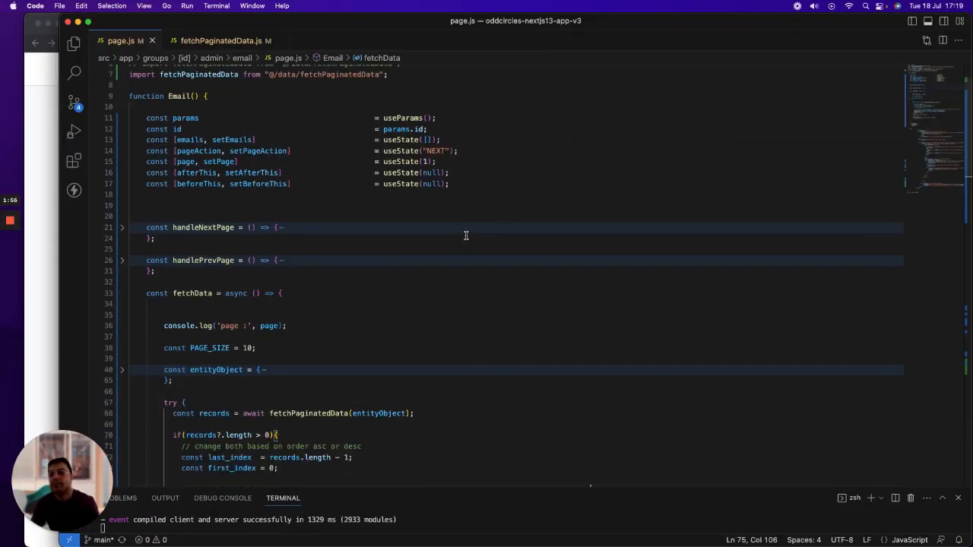
pyautogui.scroll(-3)
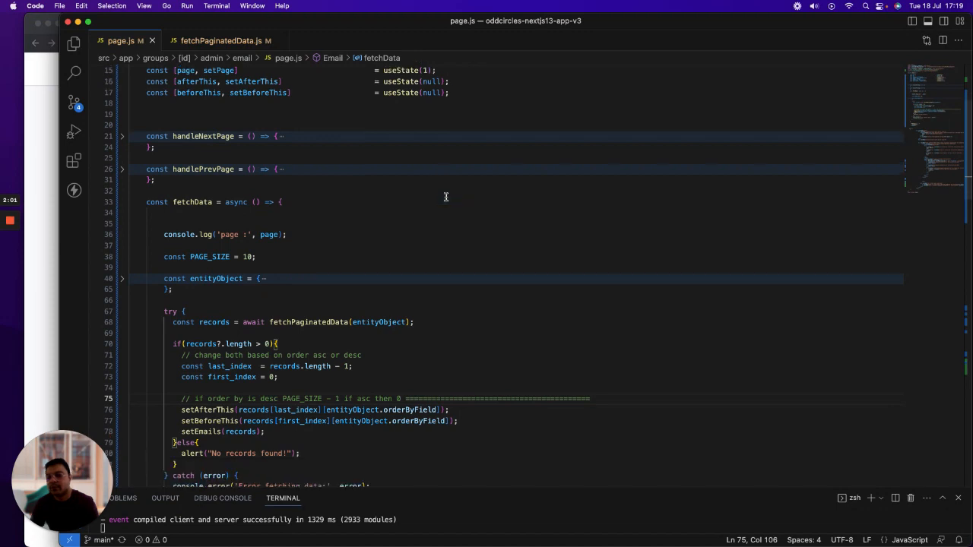
pyautogui.scroll(-3)
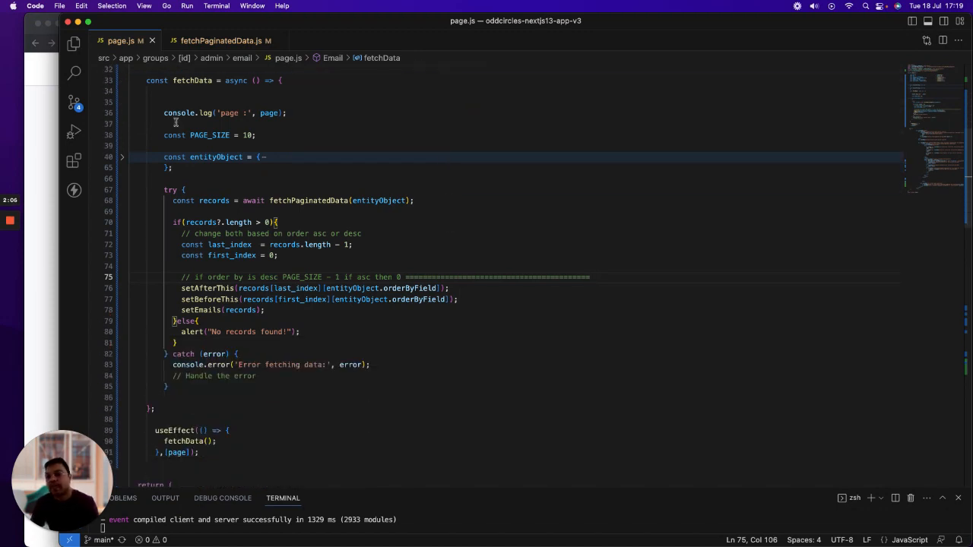
pyautogui.doubleClick(210, 133)
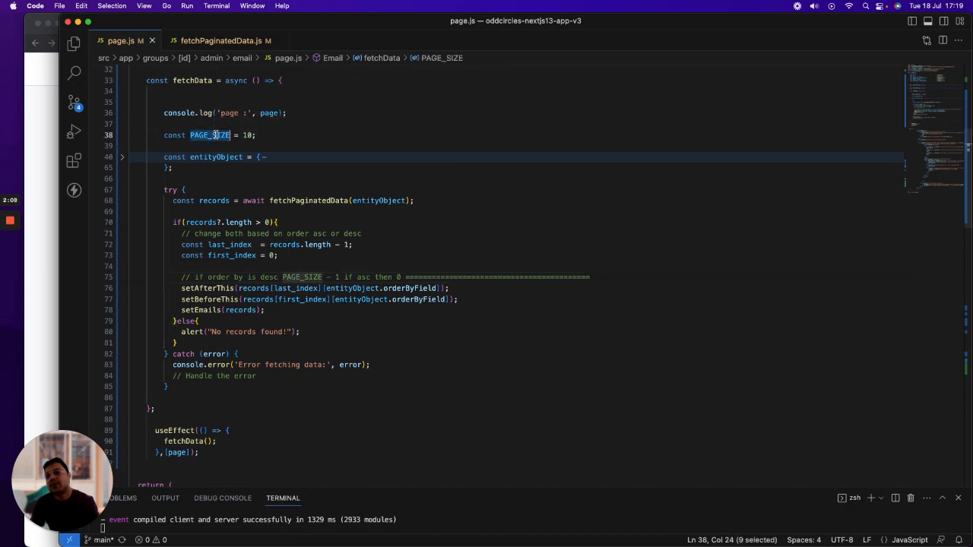
pyautogui.click(231, 134)
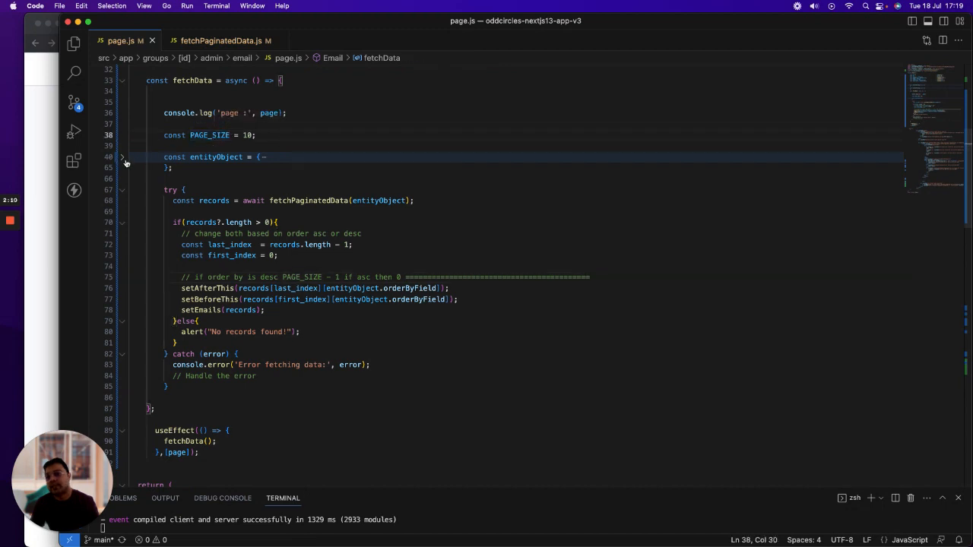
# Expand entityObject and point out the mail collection, records_limit and pageAction properties.
pyautogui.click(122, 157)
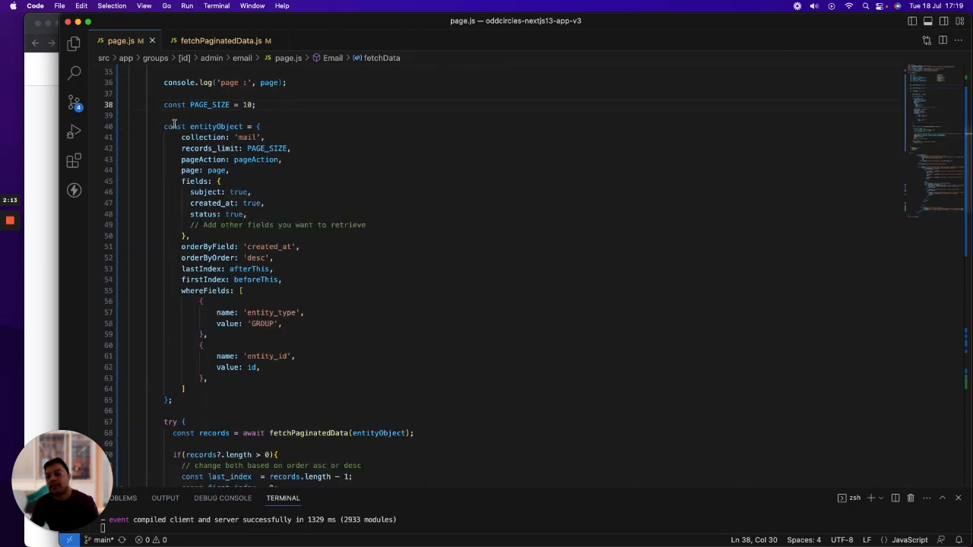
pyautogui.click(387, 126)
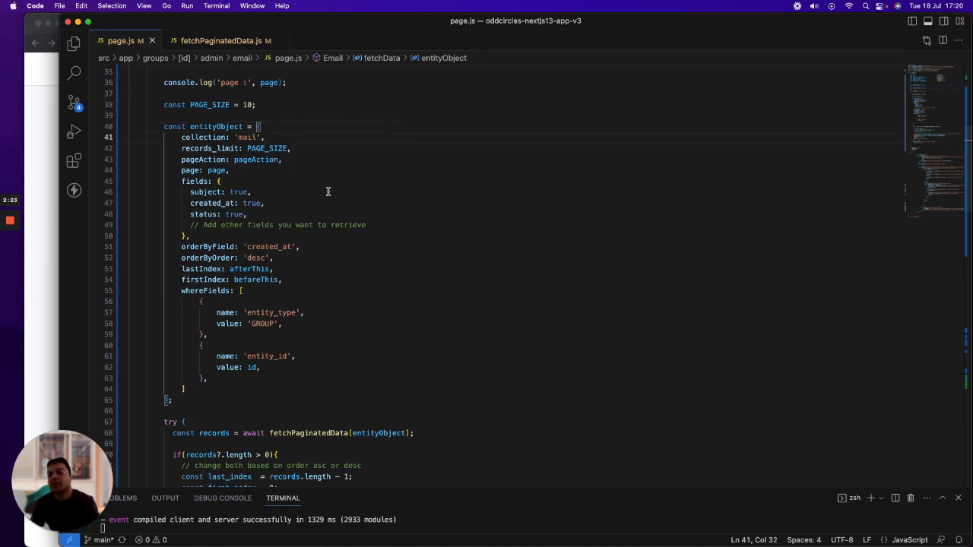
pyautogui.doubleClick(211, 149)
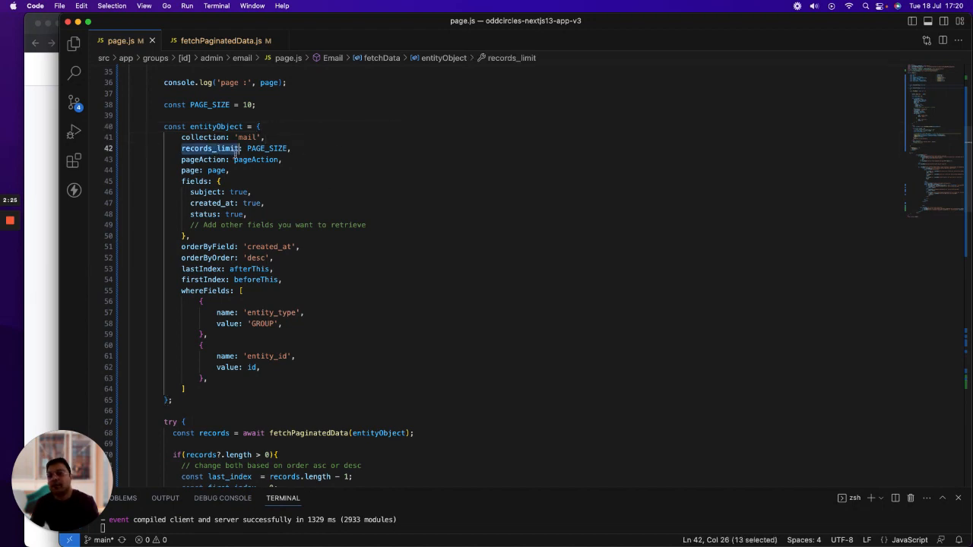
pyautogui.click(347, 149)
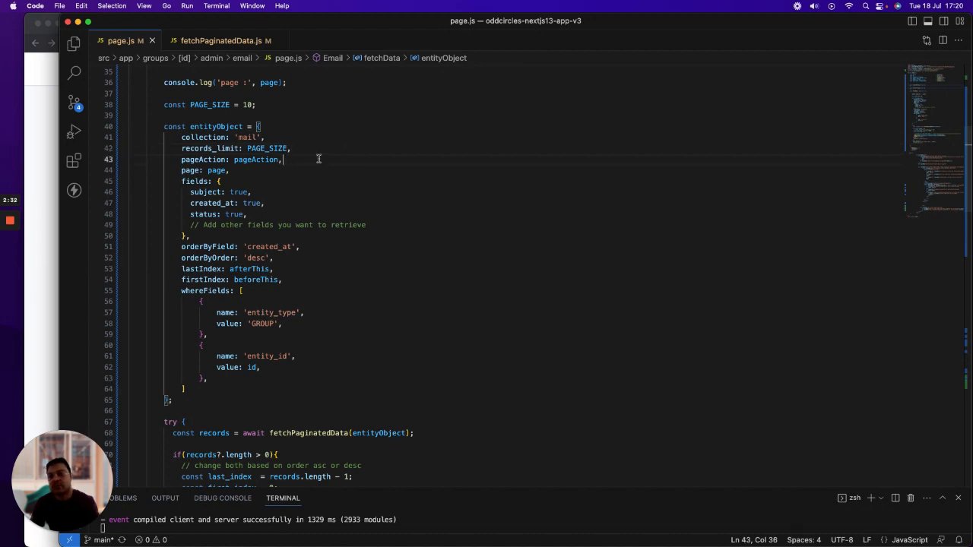
# Walk through the subject and created_at fields, orderByField and the firstIndex cursor property.
pyautogui.click(231, 170)
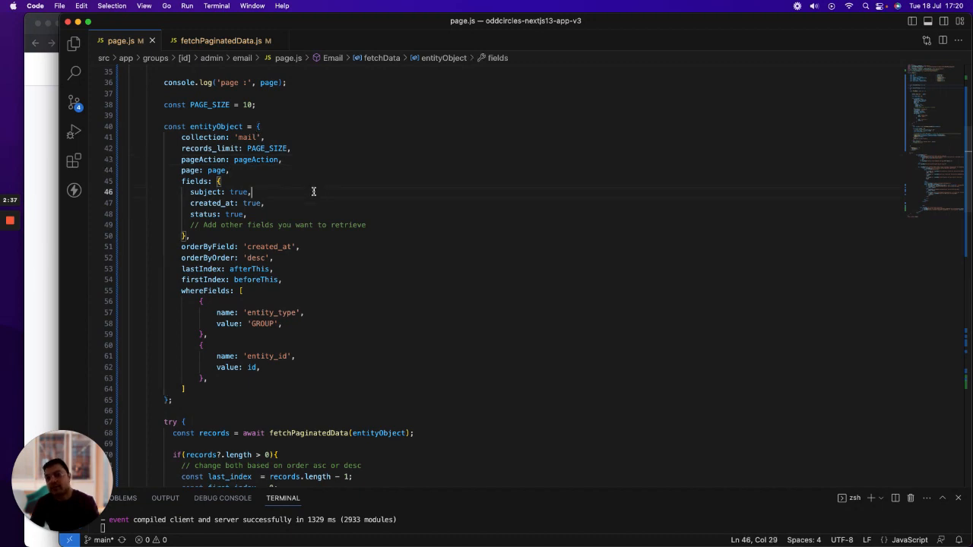
pyautogui.doubleClick(195, 181)
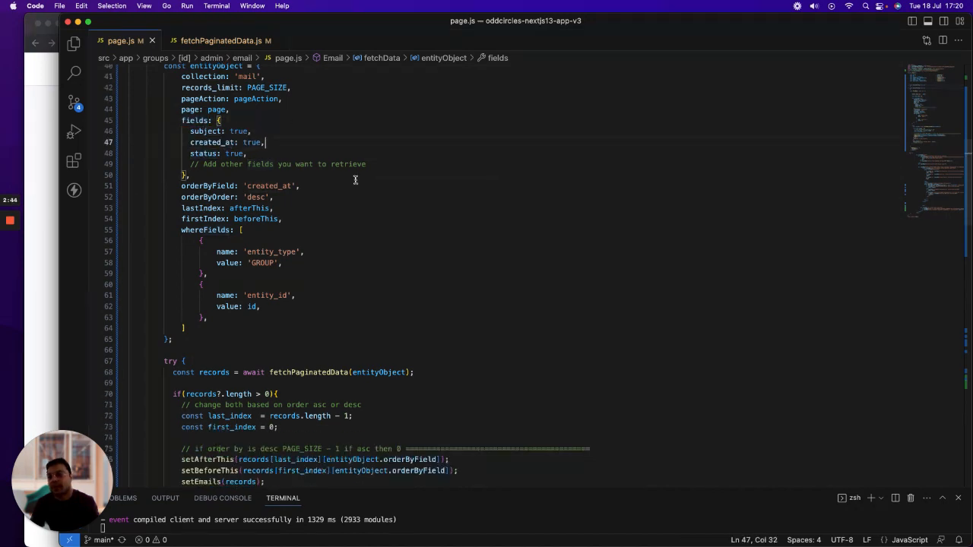
pyautogui.doubleClick(206, 186)
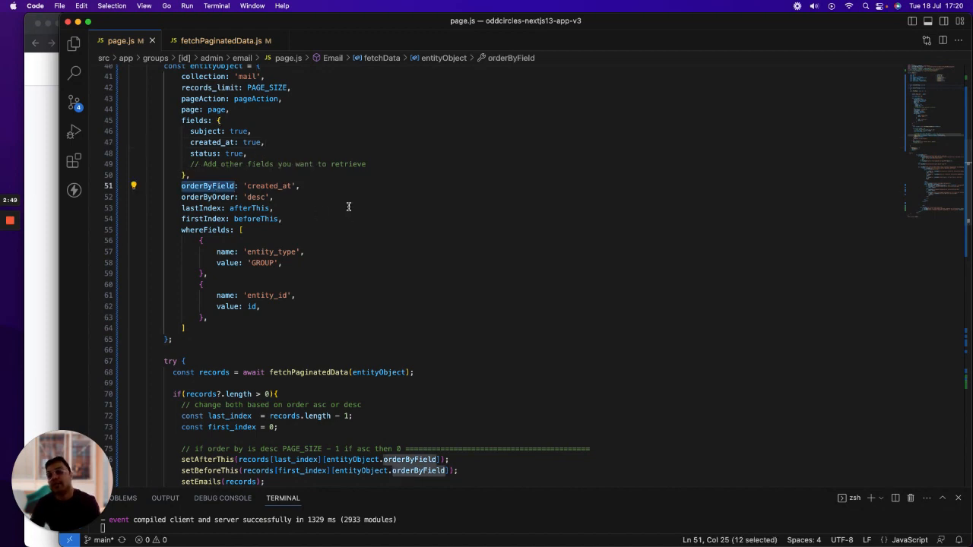
pyautogui.doubleClick(268, 185)
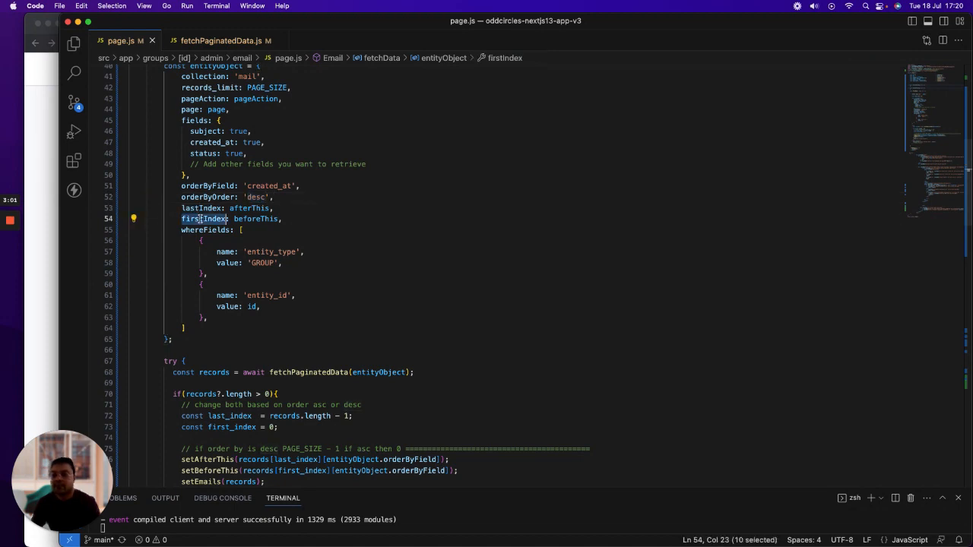
# Point out the afterThis and beforeThis cursor values and the entity_type GROUP and entity_id filters.
pyautogui.click(250, 207)
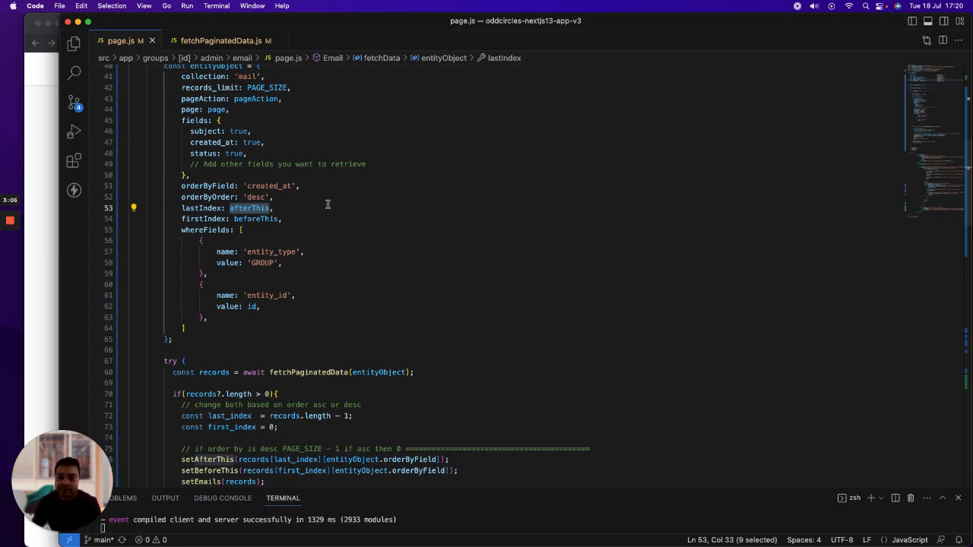
pyautogui.click(261, 219)
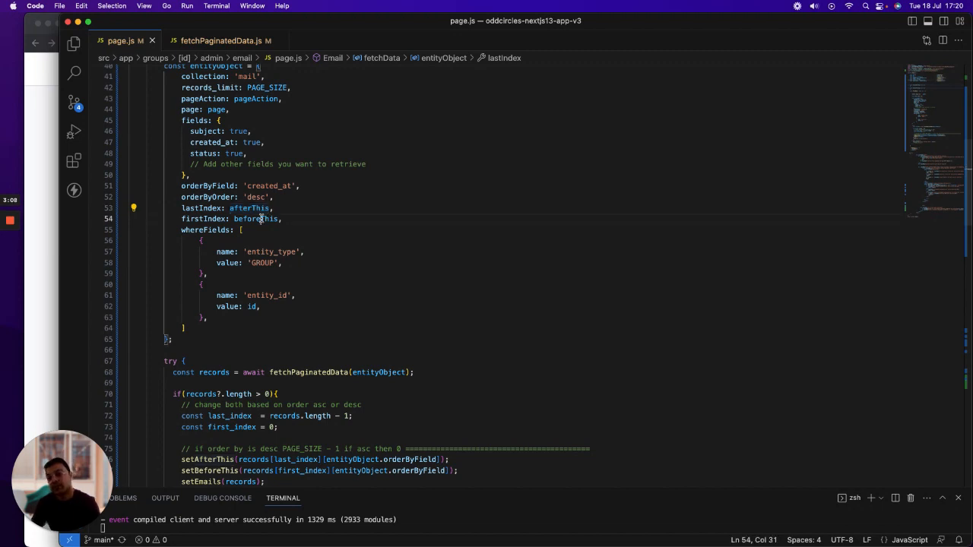
pyautogui.doubleClick(256, 219)
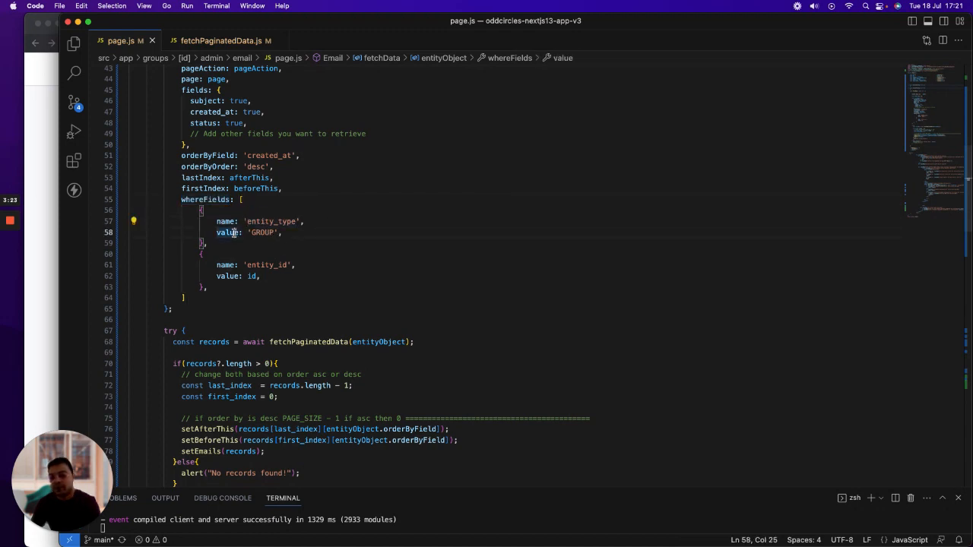
pyautogui.doubleClick(270, 222)
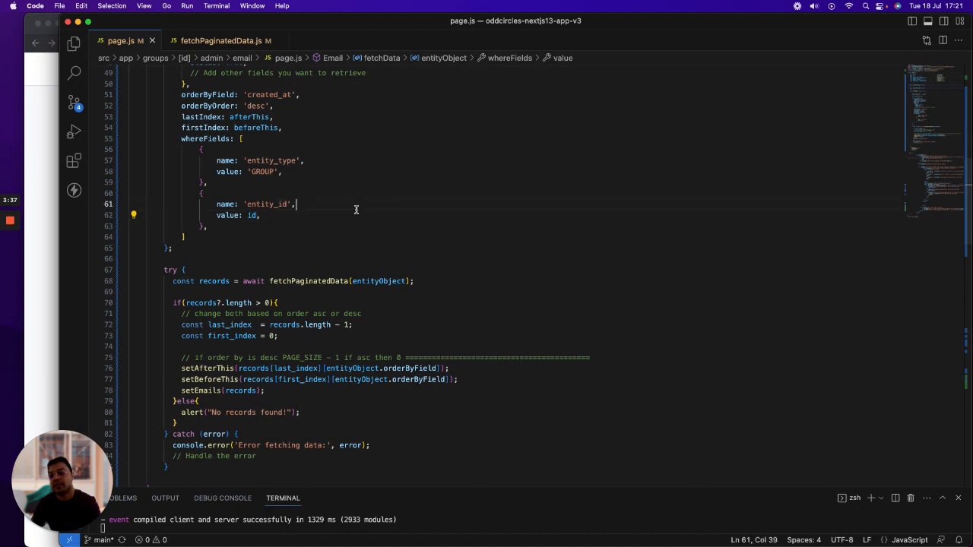
# Show the sort-order comment and the last_index and first_index assignments after the fetch.
pyautogui.scroll(3)
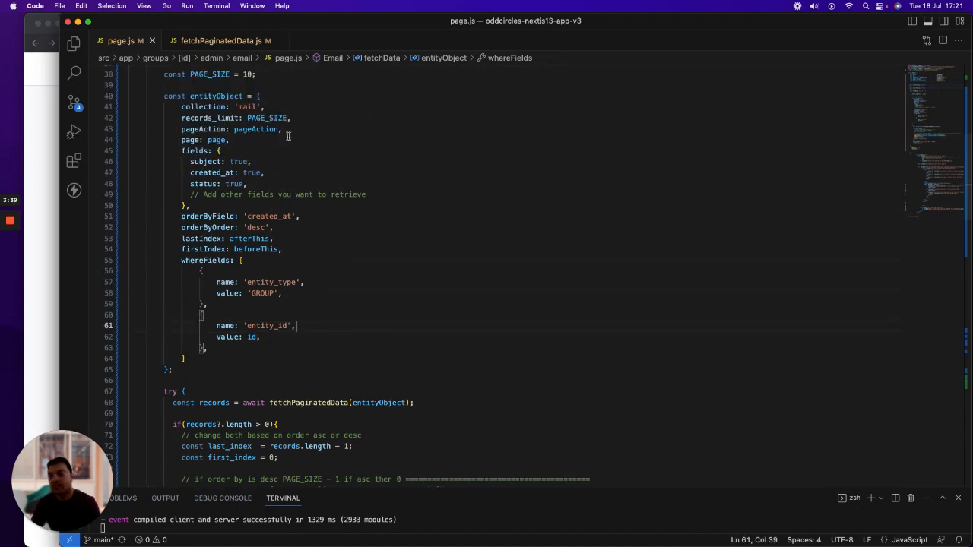
pyautogui.scroll(3)
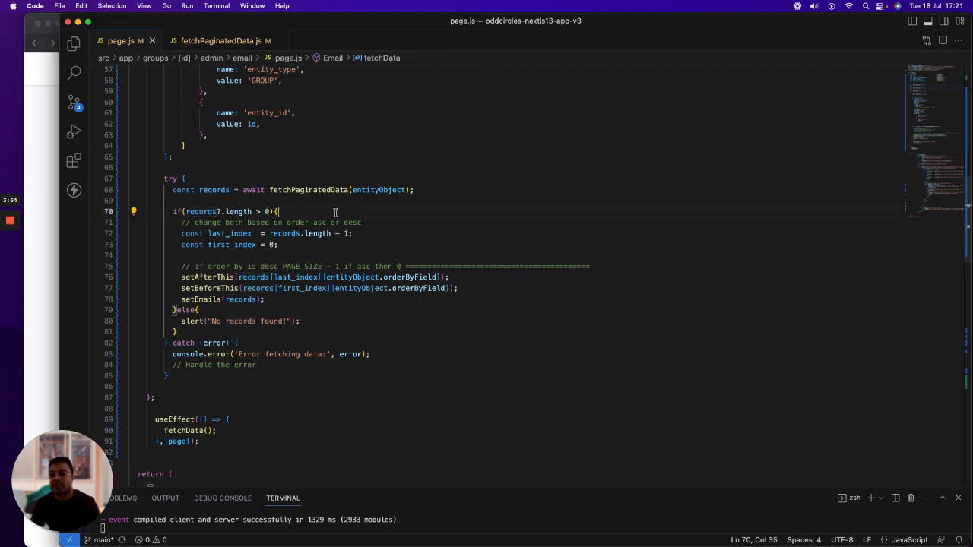
pyautogui.click(232, 234)
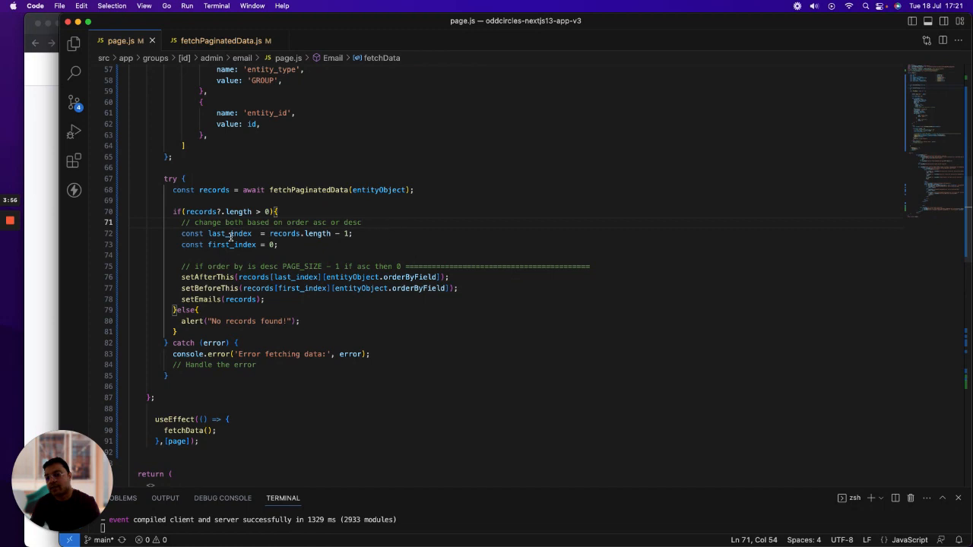
pyautogui.doubleClick(228, 234)
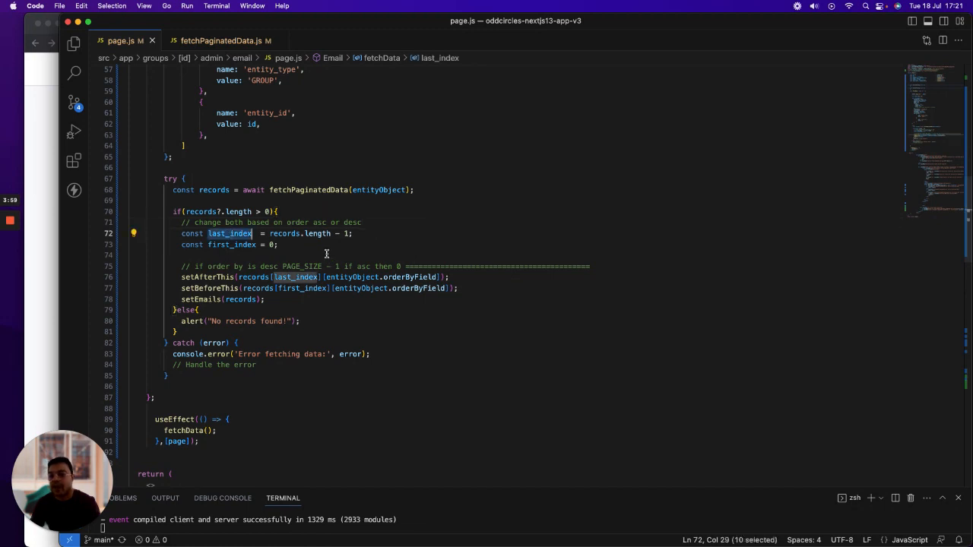
pyautogui.moveTo(286, 235)
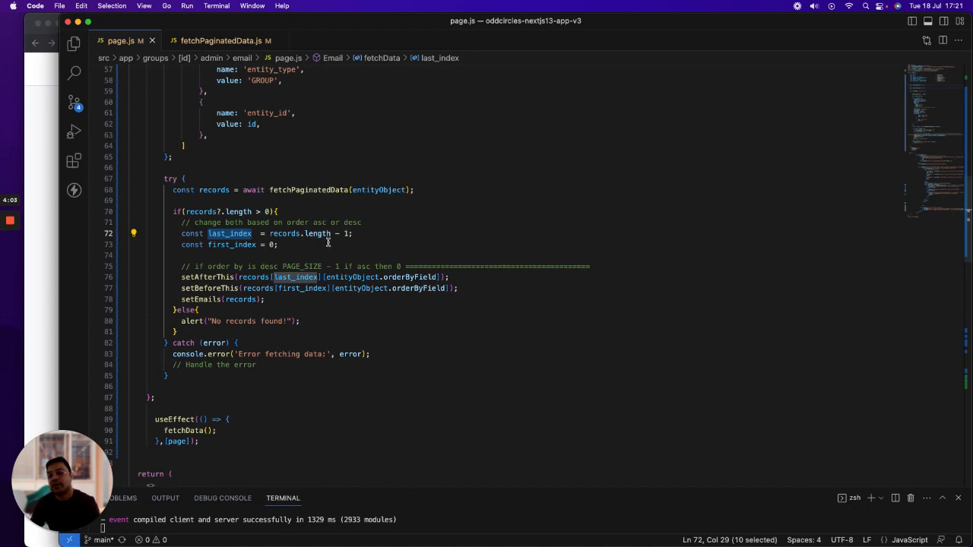
pyautogui.moveTo(315, 234)
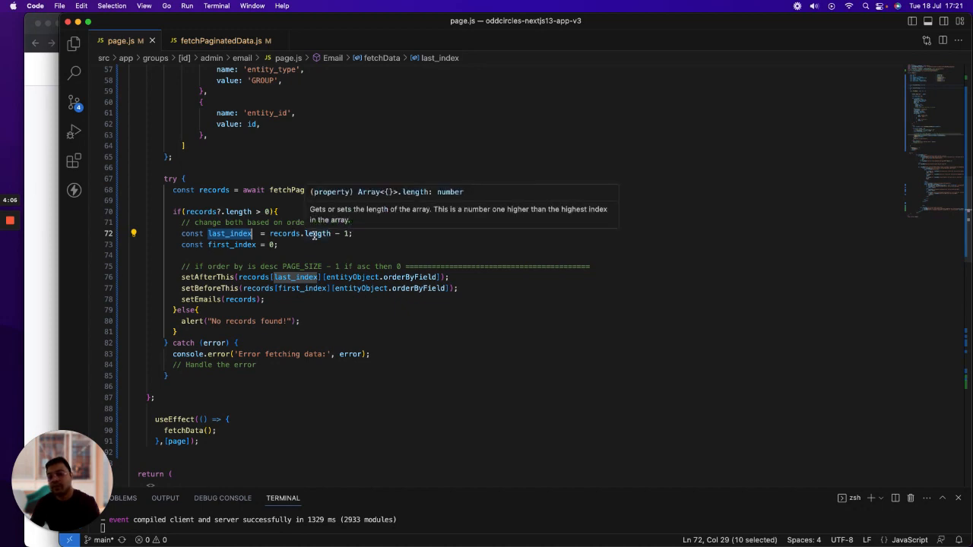
pyautogui.click(239, 243)
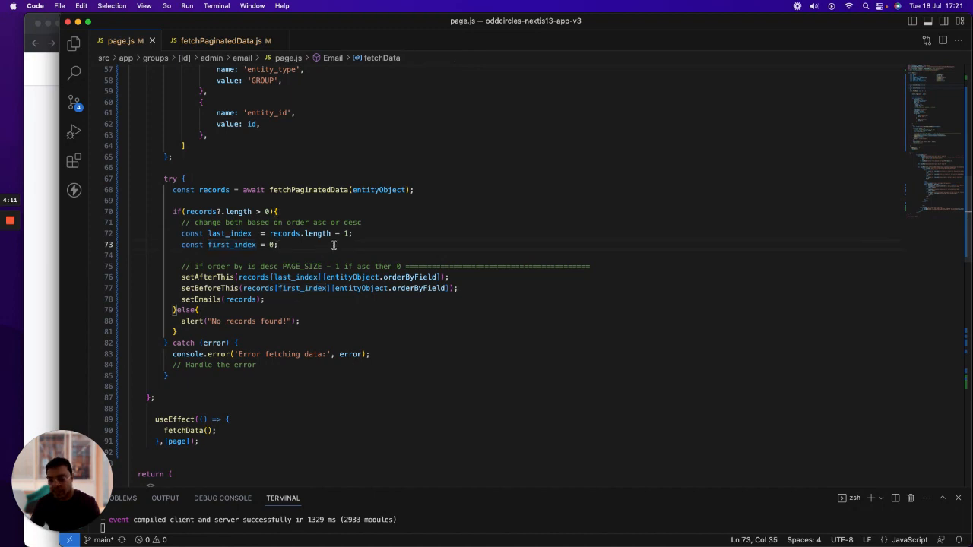
# Mark the setAfterThis cursor update using orderByField and the no-records fallback branch.
pyautogui.scroll(-3)
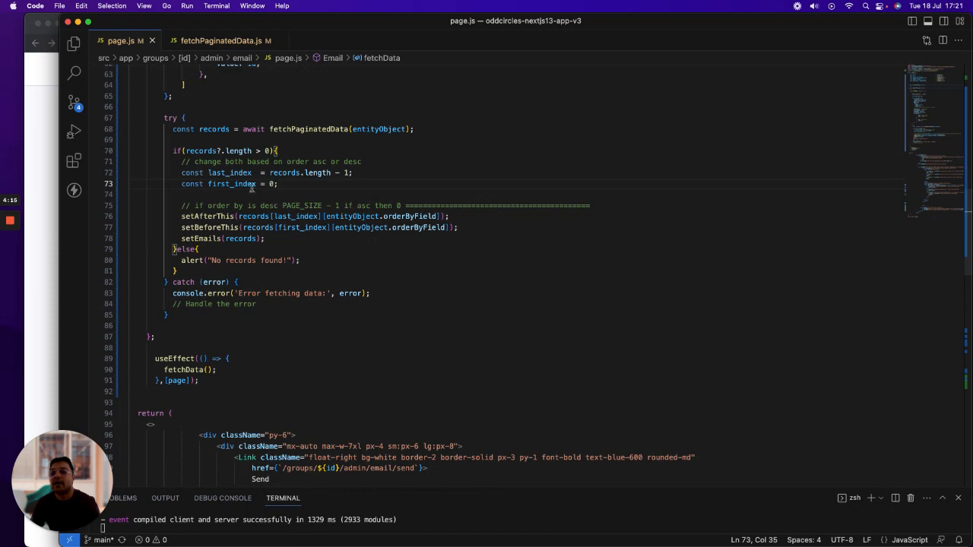
pyautogui.moveTo(237, 173)
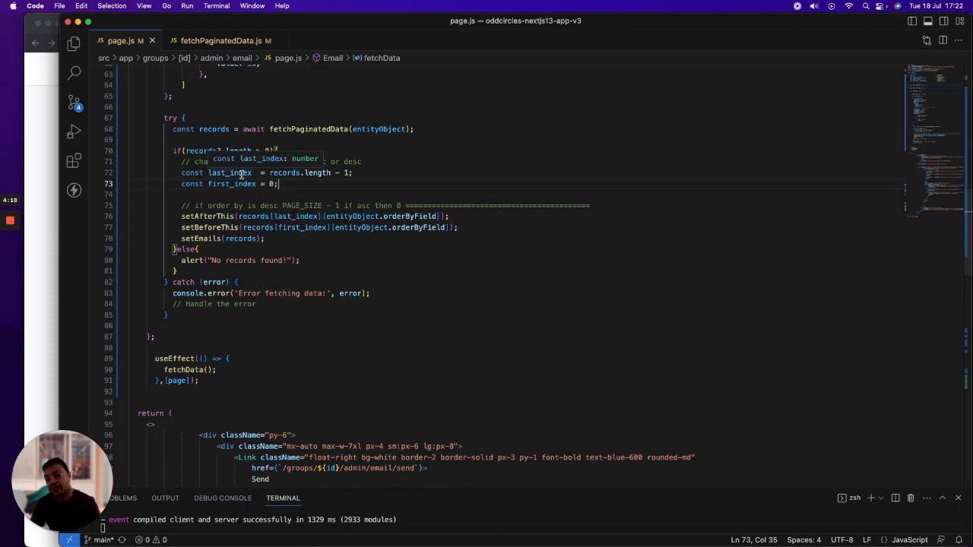
pyautogui.doubleClick(205, 216)
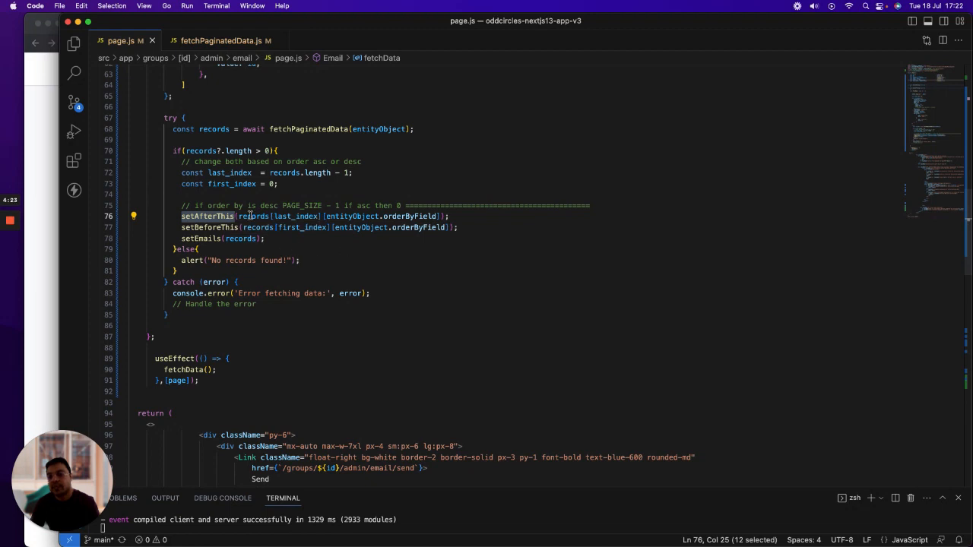
pyautogui.doubleClick(296, 216)
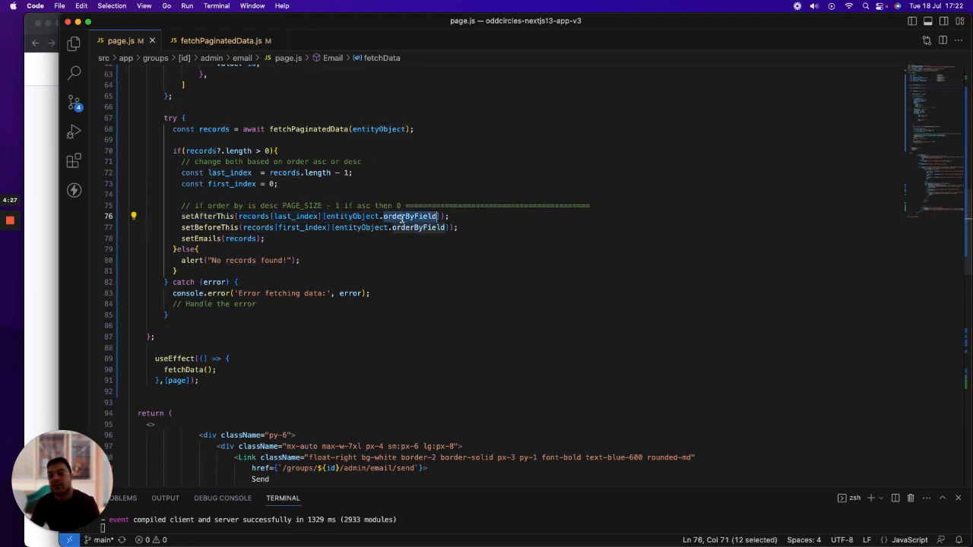
pyautogui.click(405, 249)
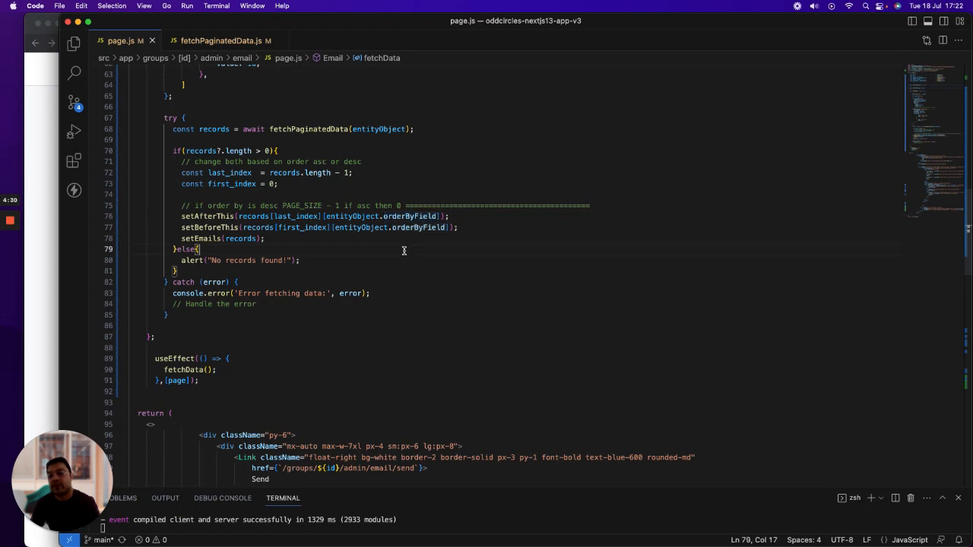
pyautogui.moveTo(283, 228)
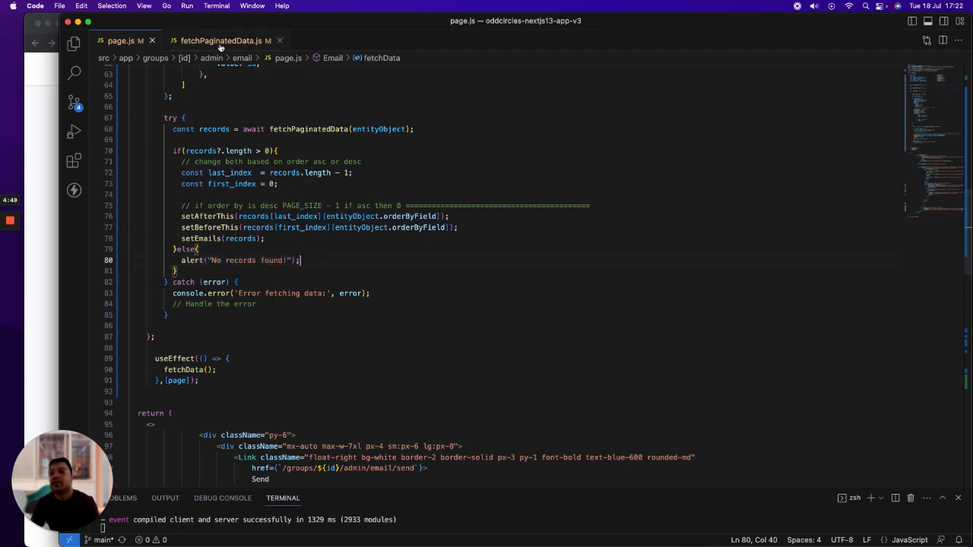
# In fetchPaginatedData.js, highlight collectionName in the collection ref and the whereFields filter loop.
pyautogui.click(220, 40)
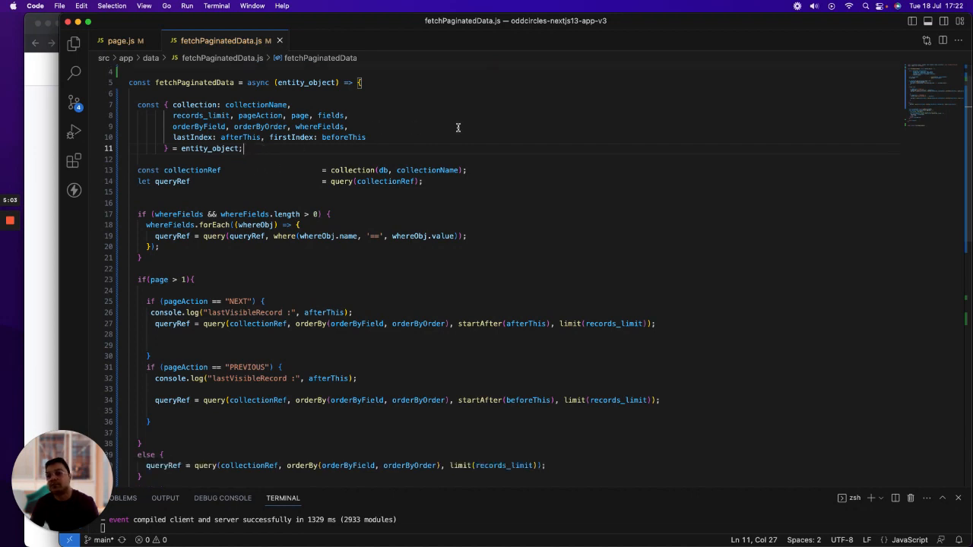
pyautogui.doubleClick(427, 140)
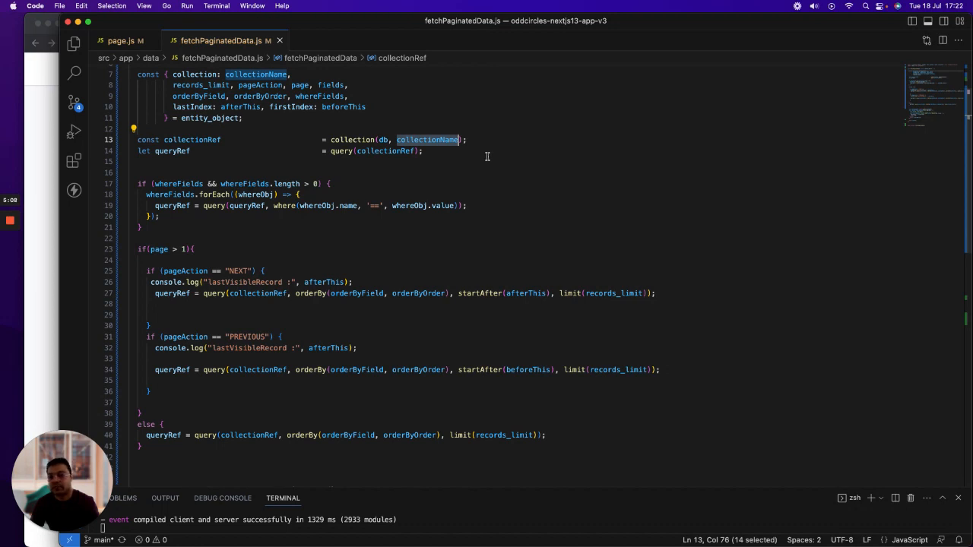
pyautogui.scroll(-3)
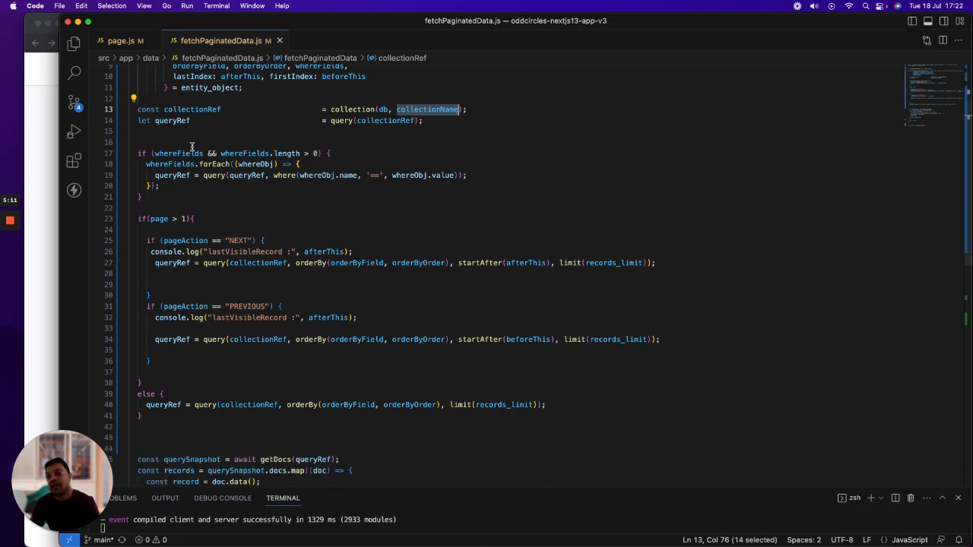
pyautogui.click(277, 185)
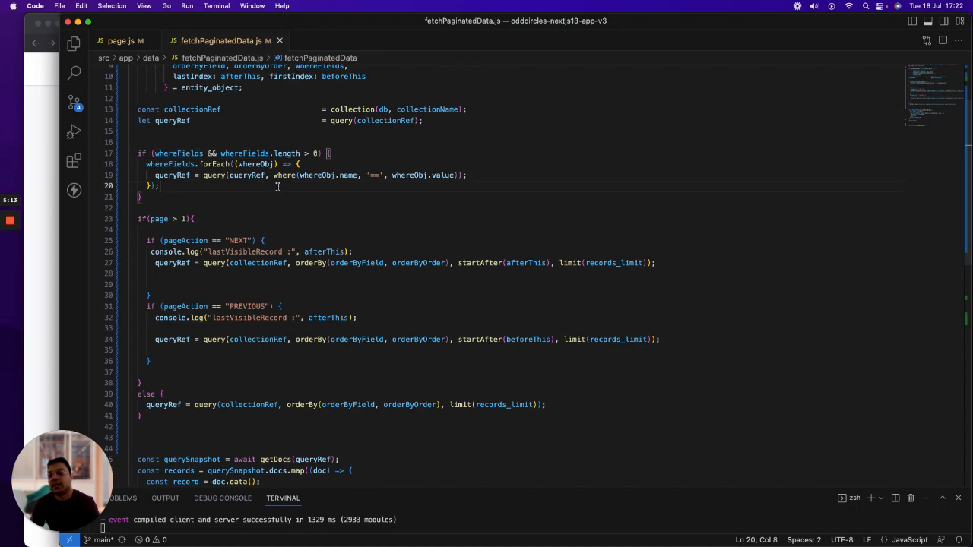
# Cross-check the whereFields entries in page.js, then continue down the query code.
pyautogui.click(121, 40)
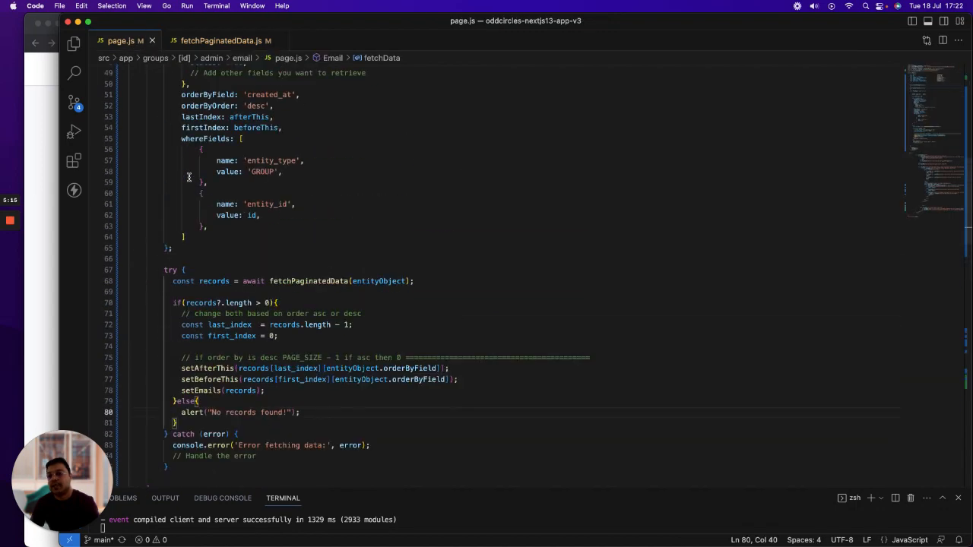
pyautogui.click(220, 40)
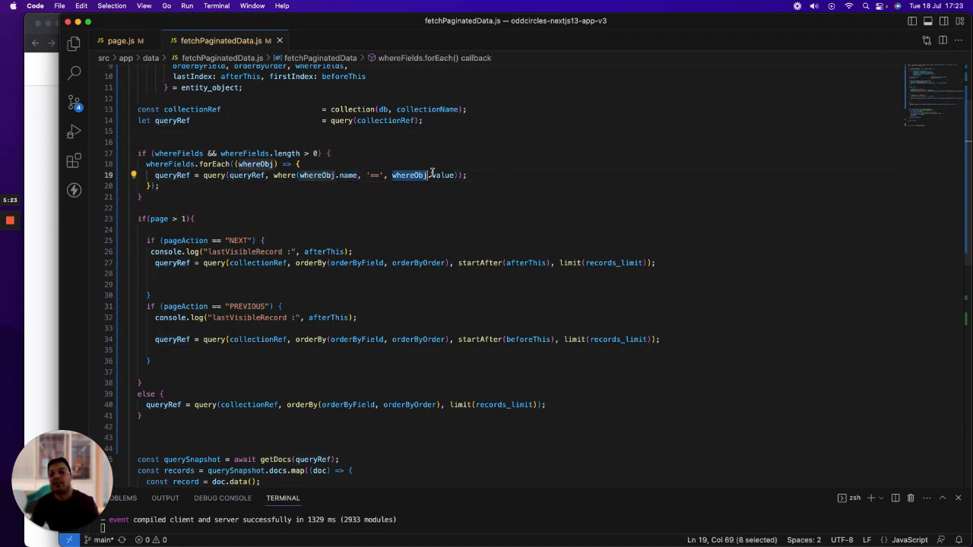
pyautogui.scroll(-3)
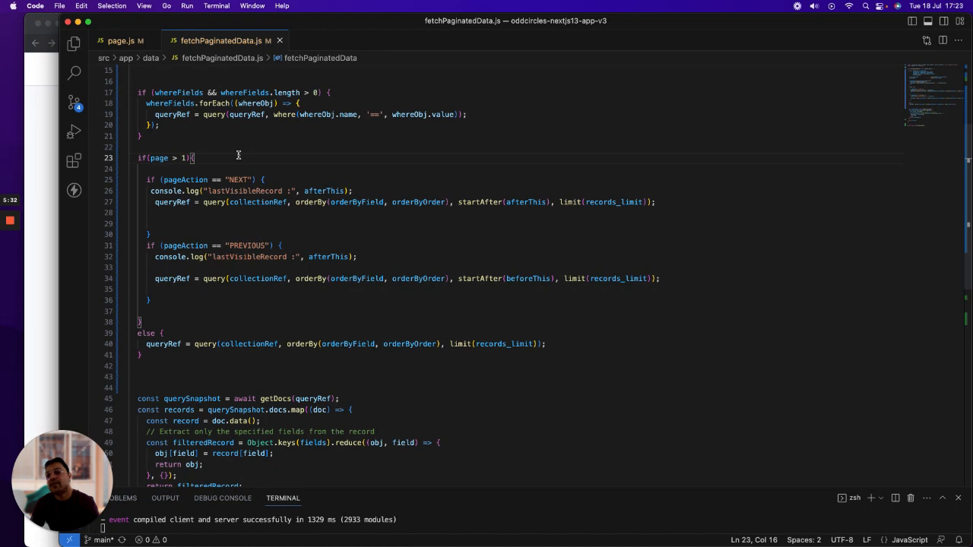
pyautogui.doubleClick(480, 201)
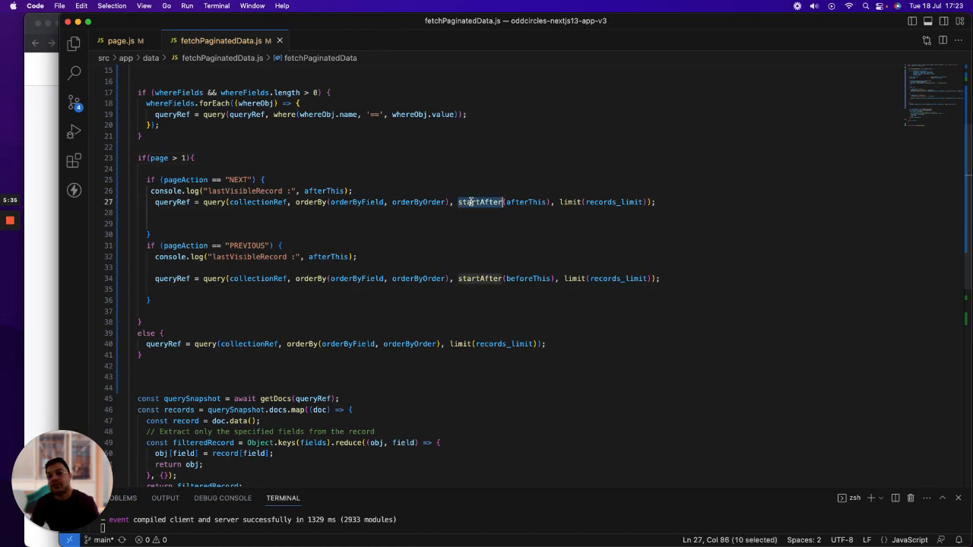
pyautogui.moveTo(479, 200)
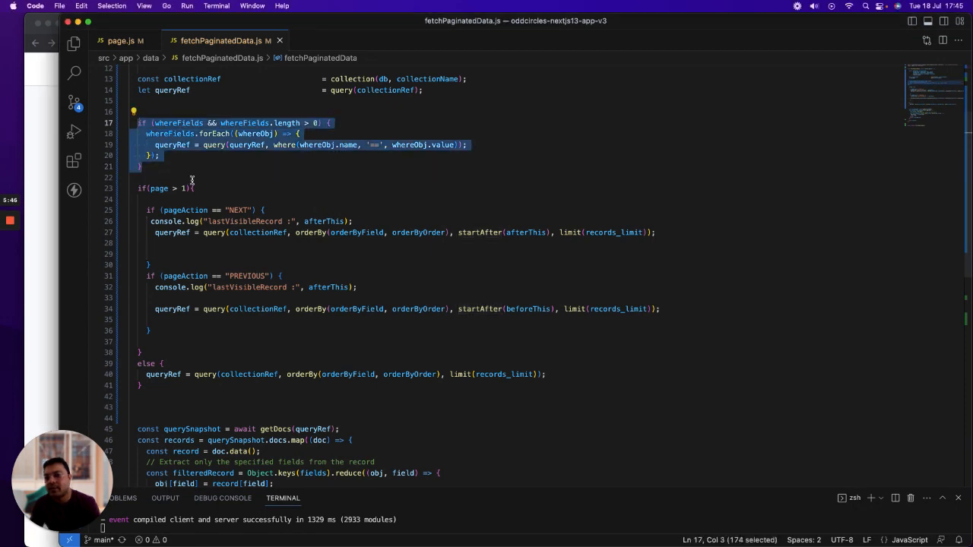
pyautogui.scroll(-3)
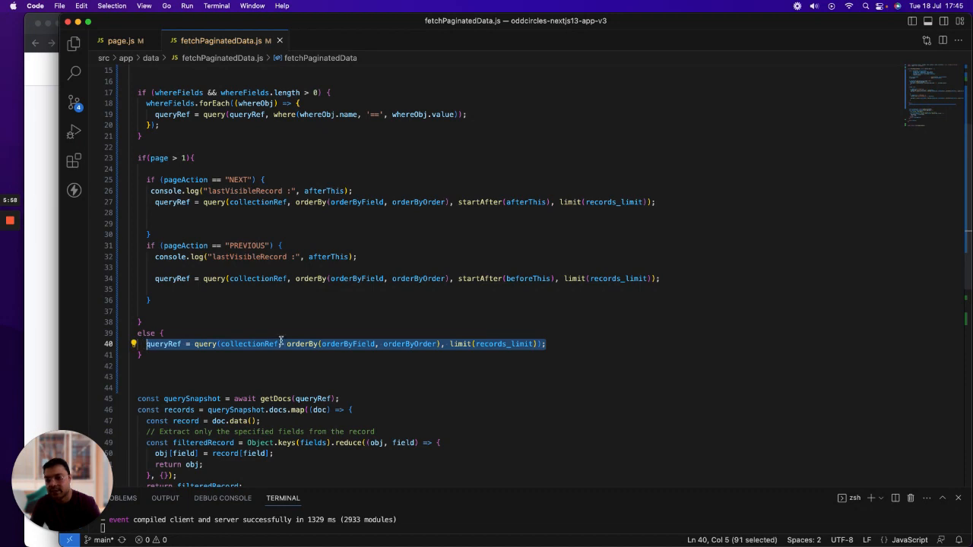
pyautogui.click(240, 179)
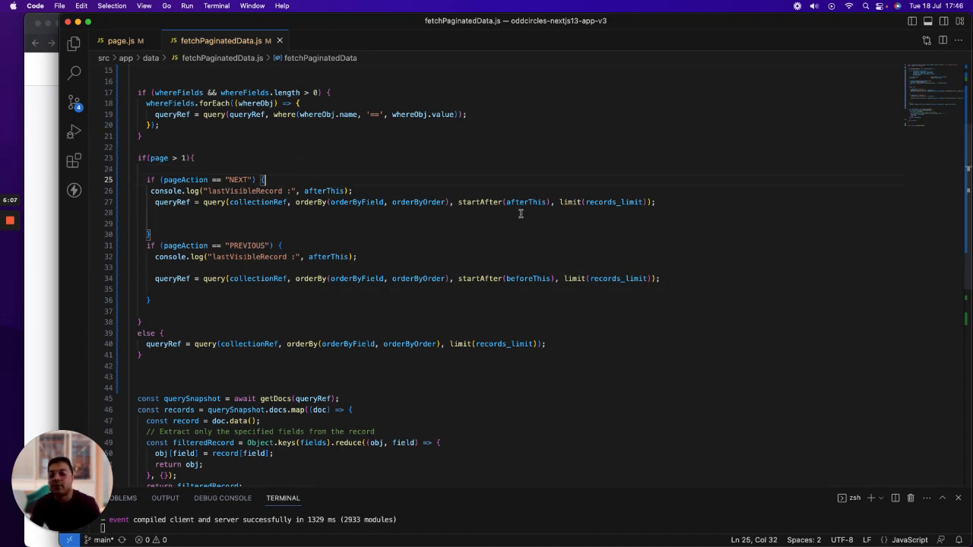
pyautogui.doubleClick(526, 202)
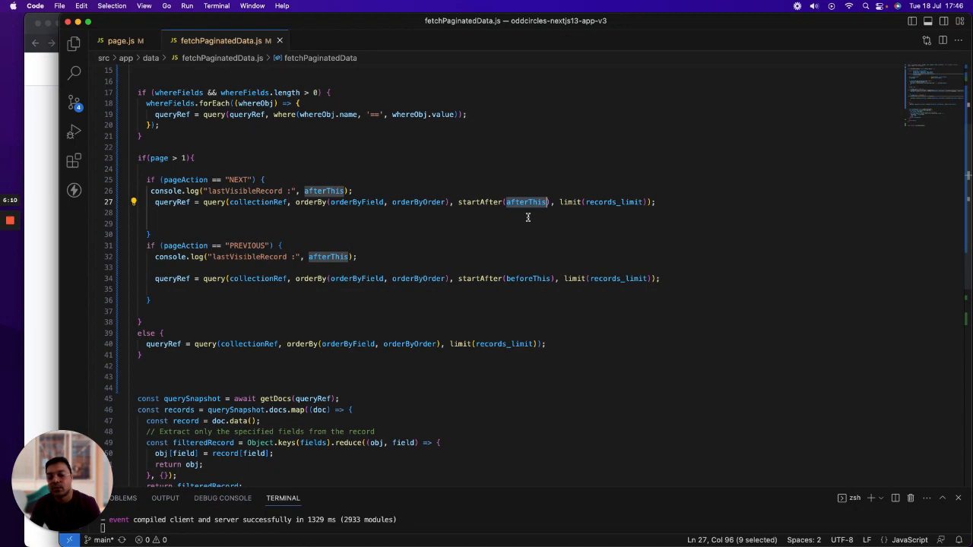
pyautogui.moveTo(362, 204)
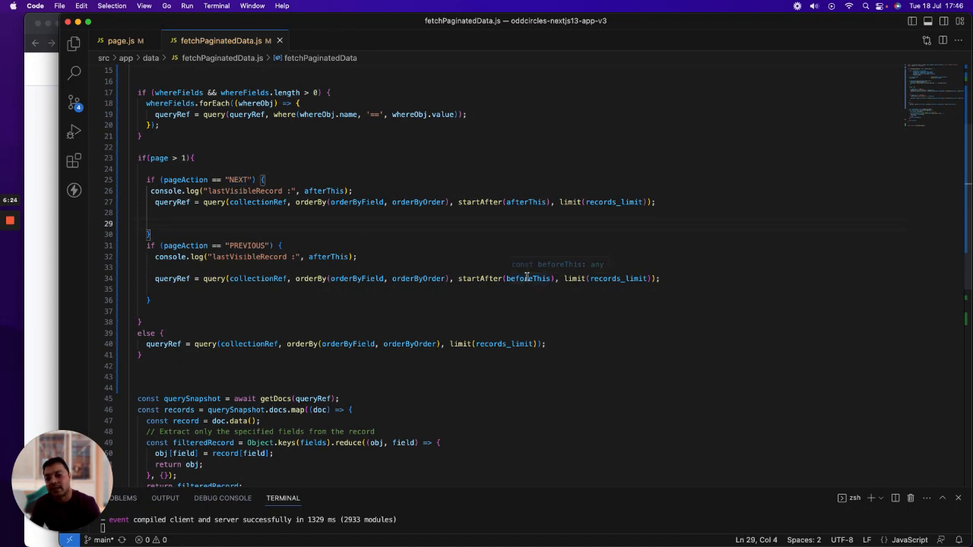
pyautogui.doubleClick(526, 278)
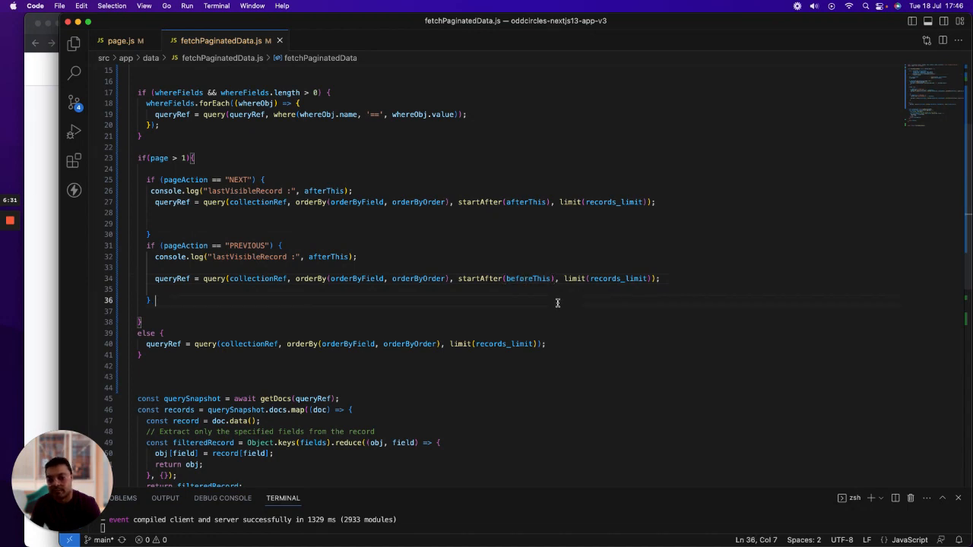
pyautogui.moveTo(368, 281)
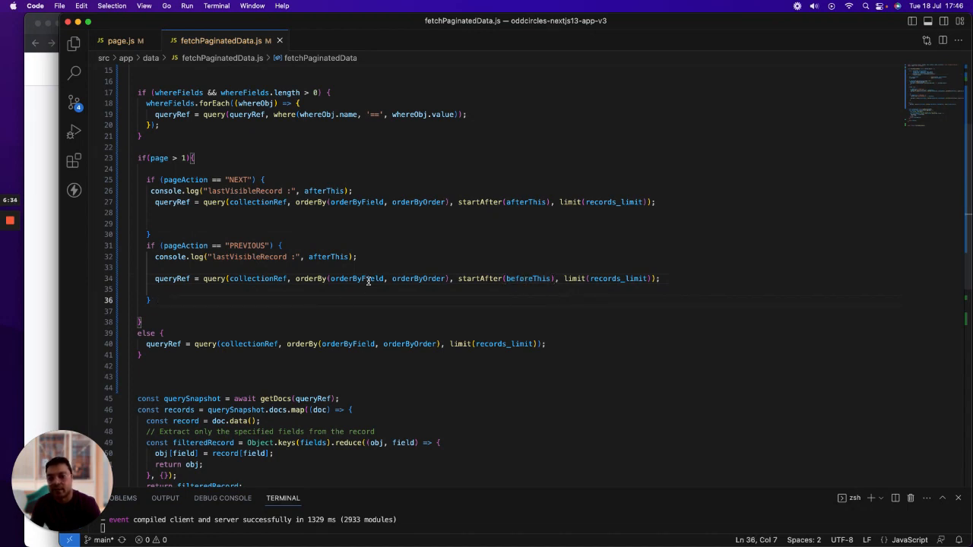
pyautogui.moveTo(508, 302)
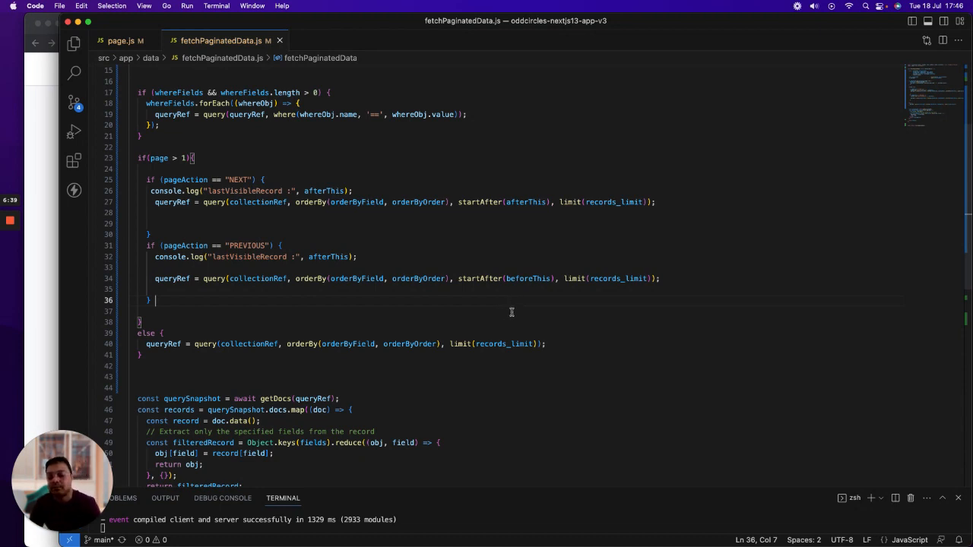
pyautogui.scroll(3)
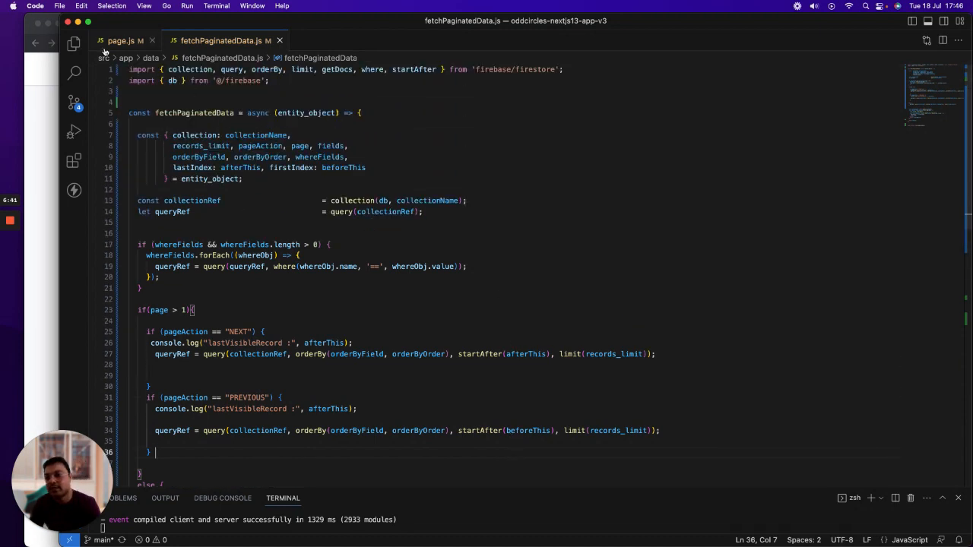
# Compare page.js's entityObject with fetchPaginatedData.js, then bring up the Emails page in Chrome.
pyautogui.click(124, 40)
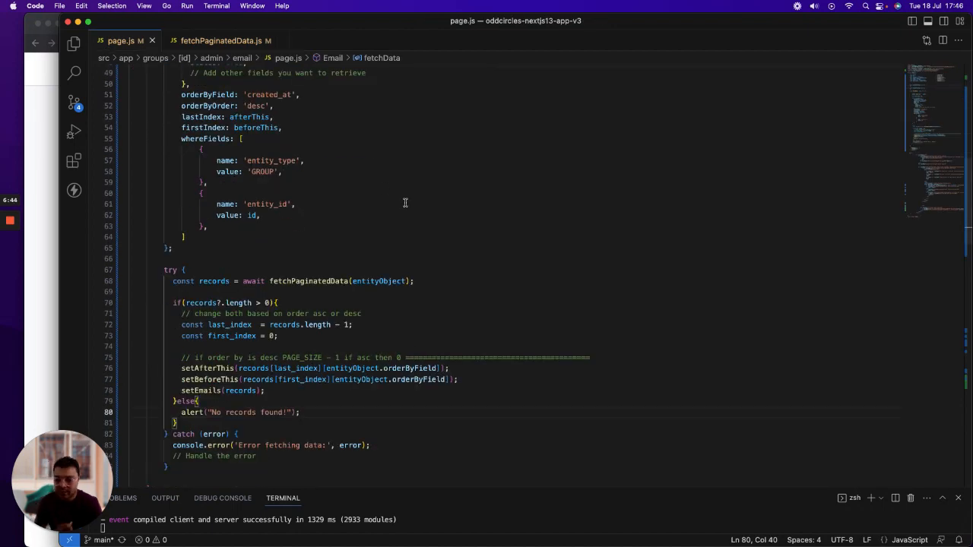
pyautogui.scroll(3)
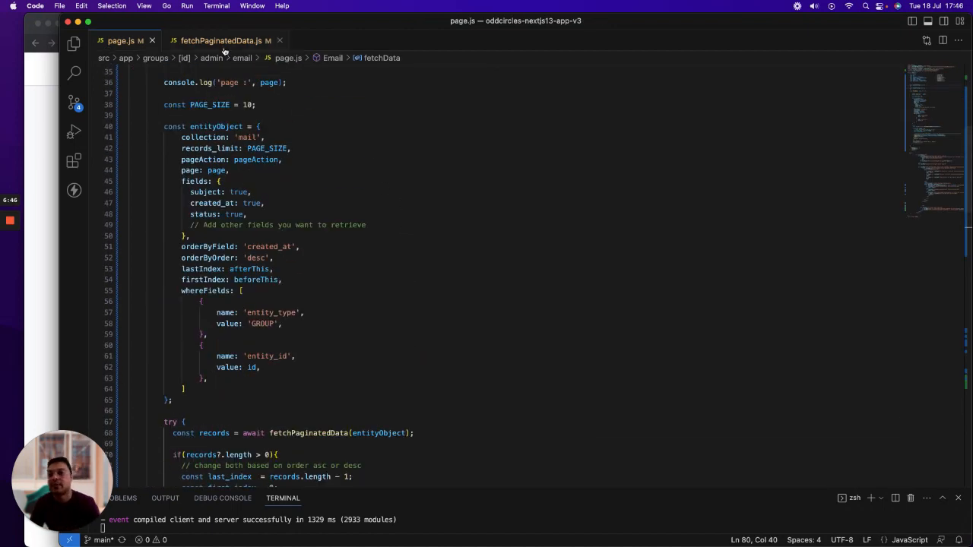
pyautogui.click(221, 39)
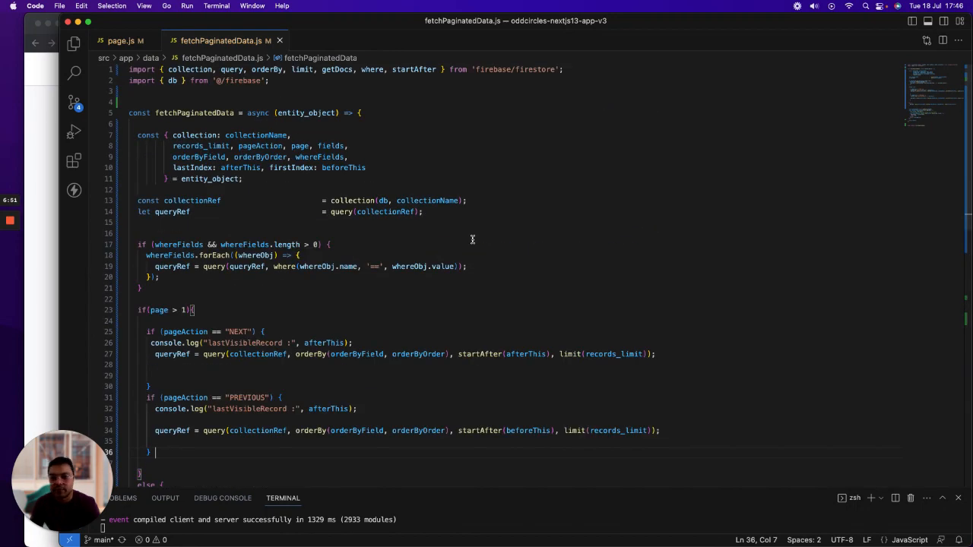
pyautogui.click(39, 6)
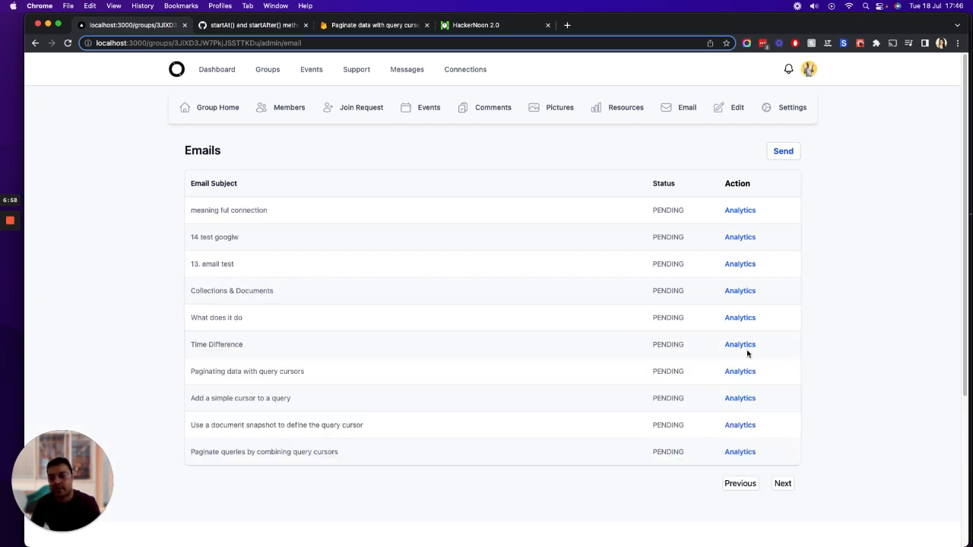
pyautogui.click(782, 483)
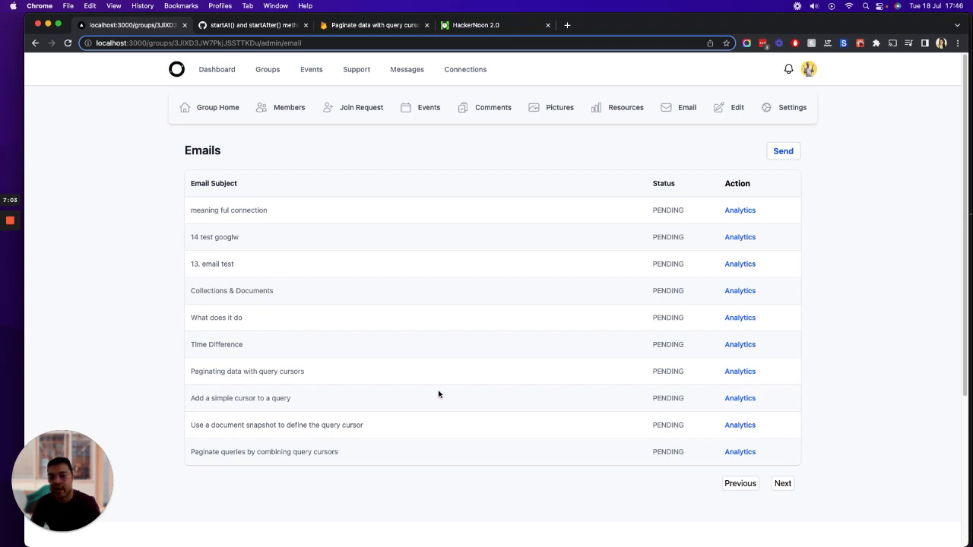
pyautogui.moveTo(489, 396)
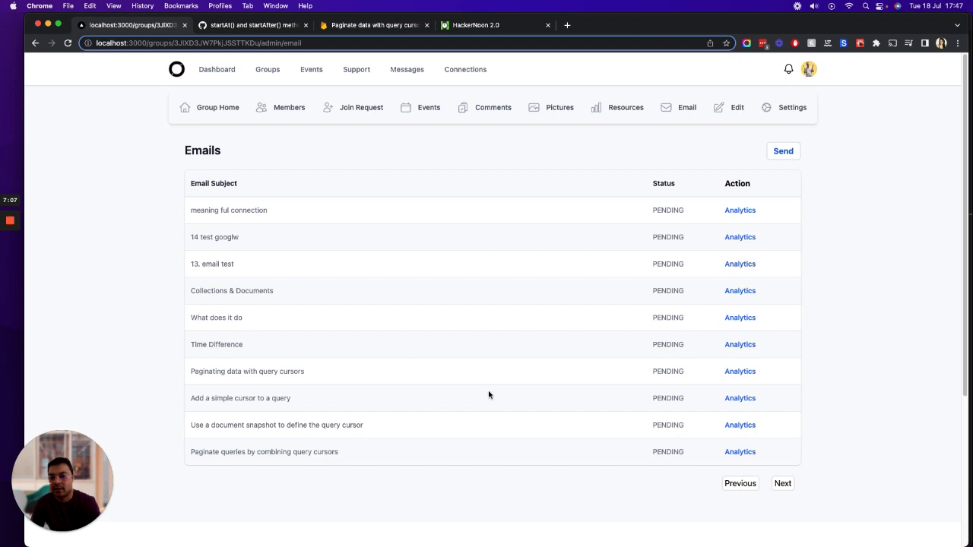
pyautogui.moveTo(487, 396)
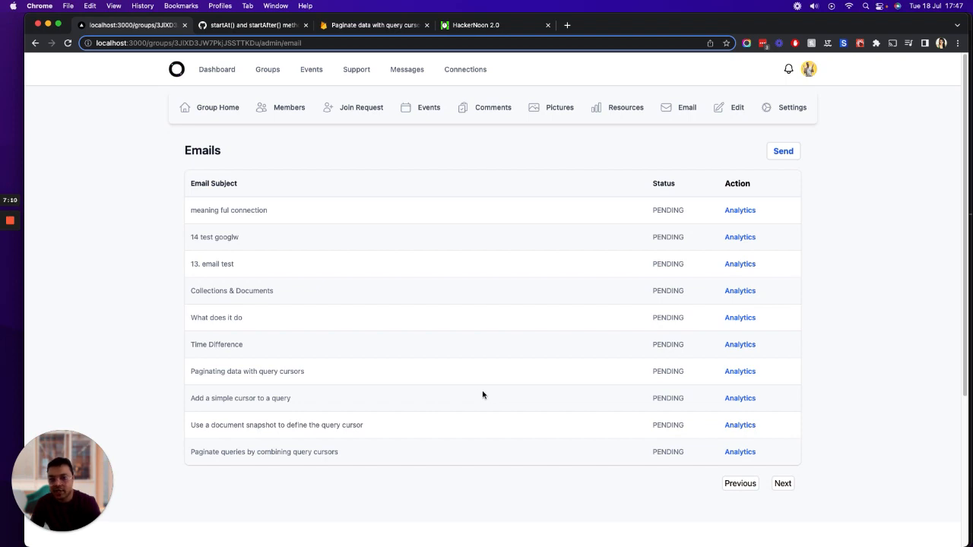